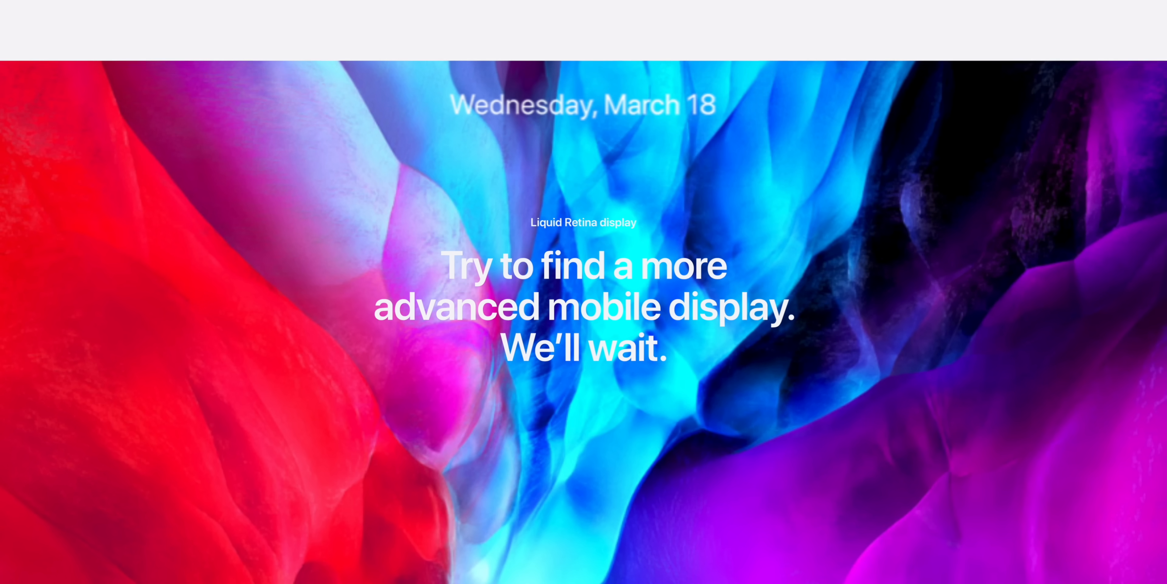
Scroll down the iPad Pro page through the Liquid Retina display and size sections.
{"action": "scroll", "scroll_direction": "up", "scroll_amount": 3}
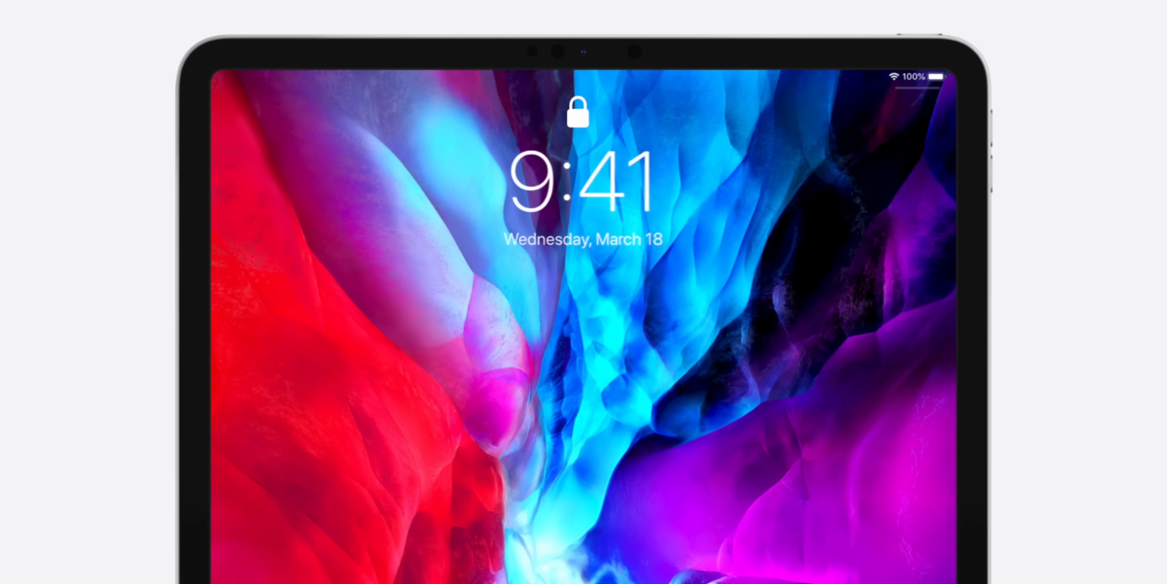
{"action": "scroll", "scroll_direction": "down", "scroll_amount": 3}
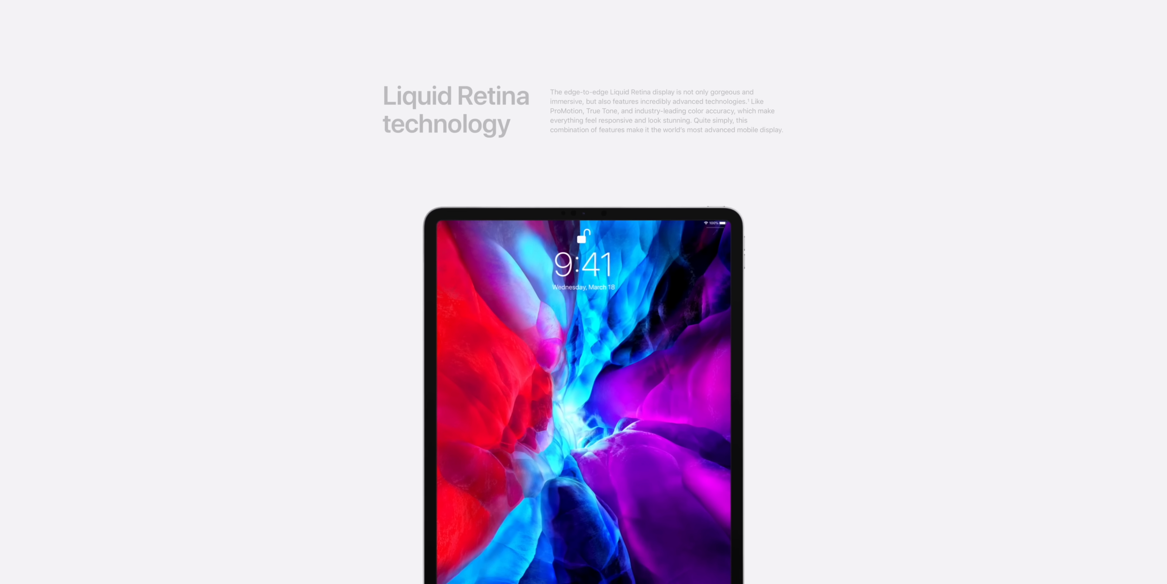
{"action": "scroll", "scroll_direction": "down", "scroll_amount": 3}
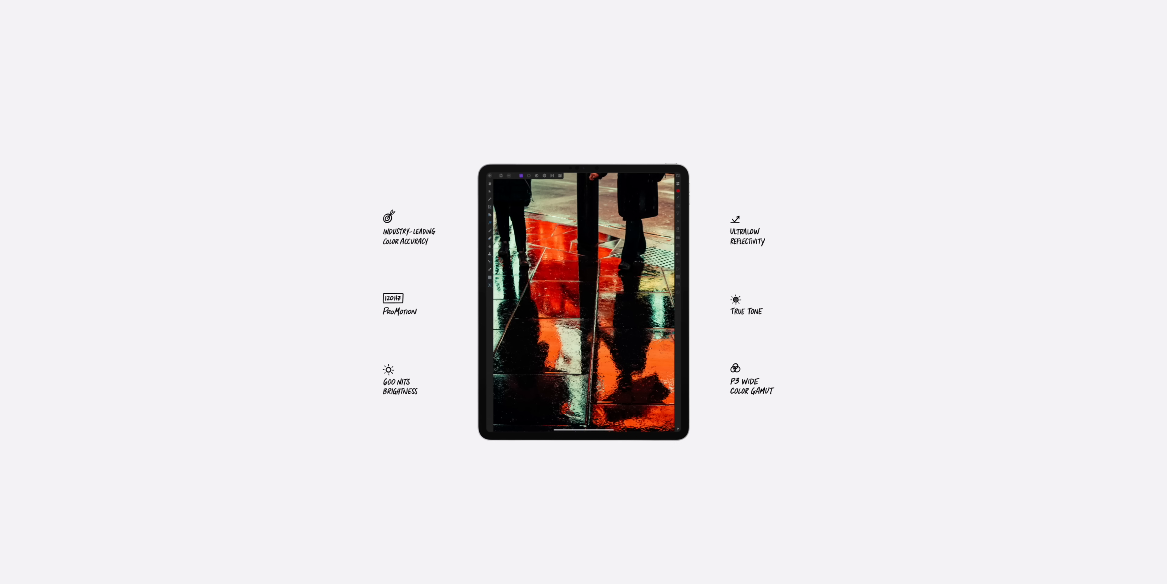
{"action": "scroll", "scroll_direction": "down", "scroll_amount": 3}
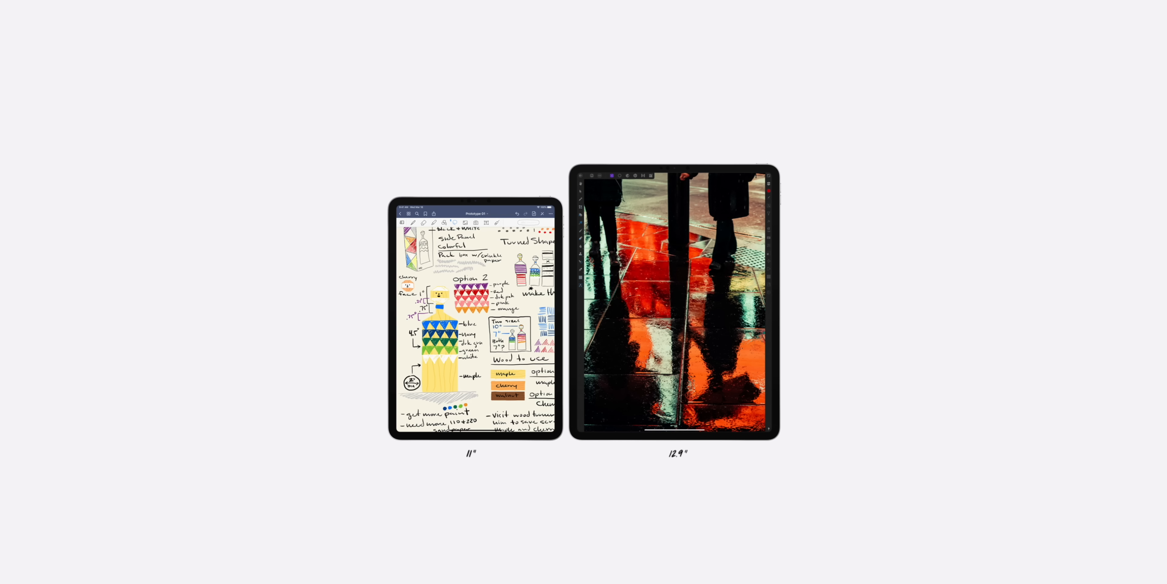
{"action": "scroll", "scroll_direction": "down", "scroll_amount": 3}
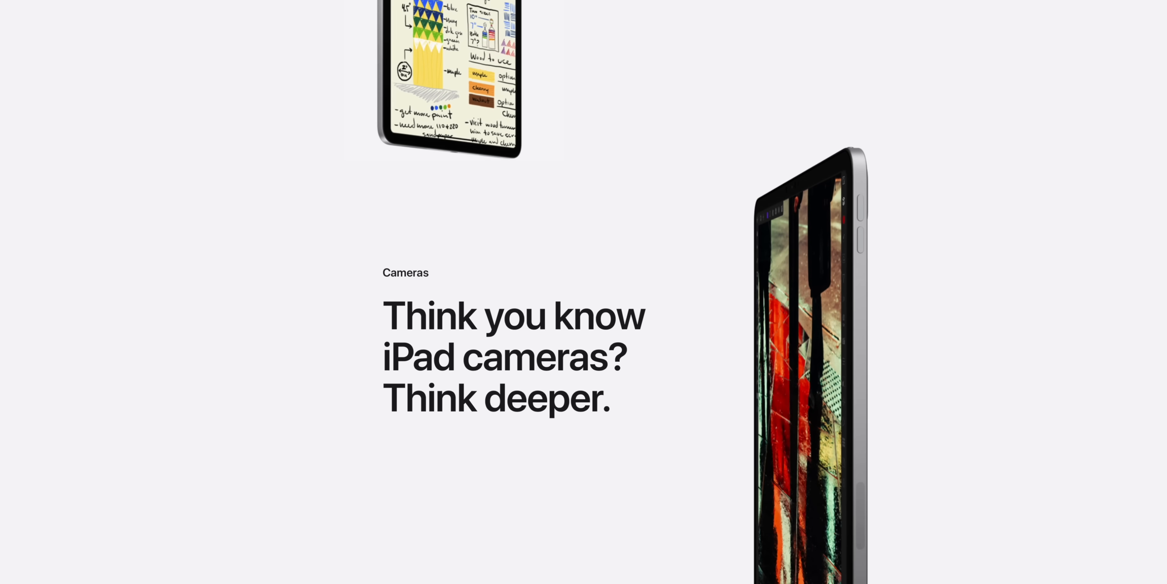
Continue down past the cameras to the LiDAR Scanner section.
{"action": "scroll", "scroll_direction": "down", "scroll_amount": 3}
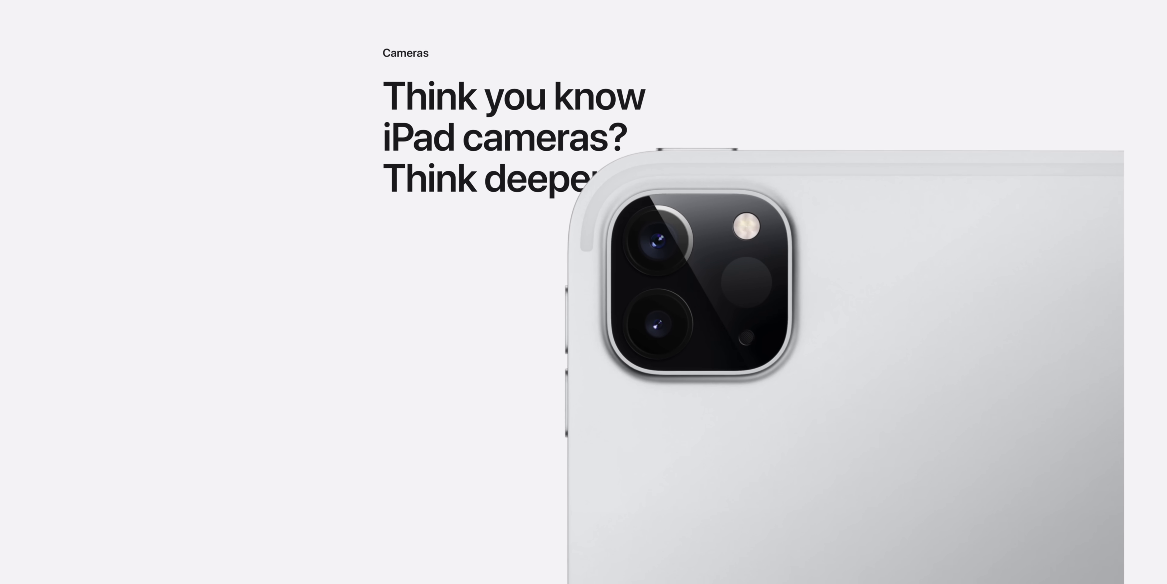
{"action": "scroll", "scroll_direction": "down", "scroll_amount": 3}
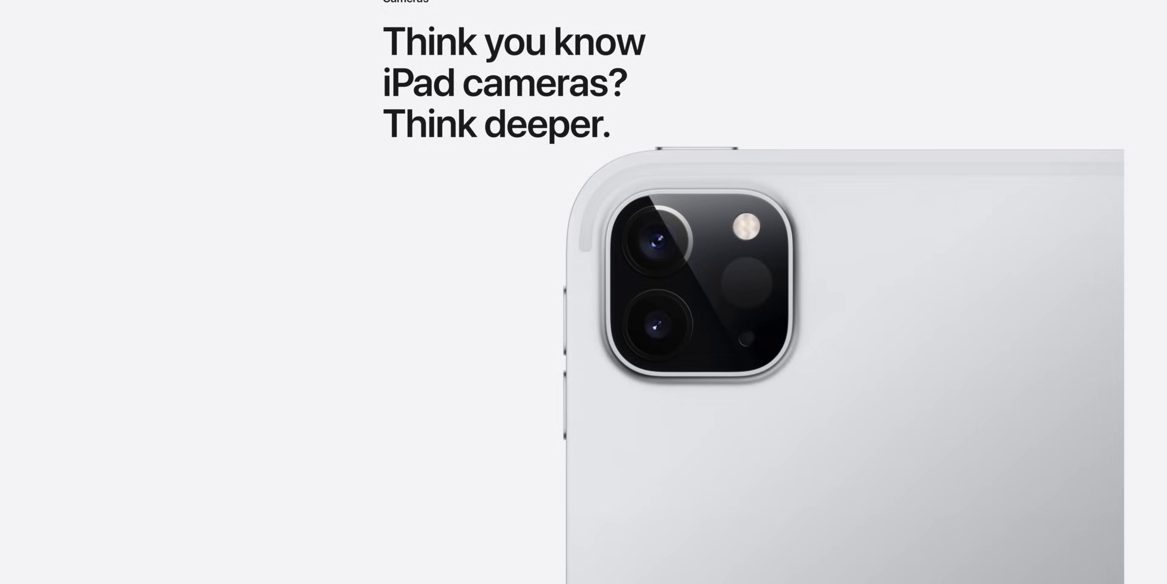
{"action": "scroll", "scroll_direction": "down", "scroll_amount": 3}
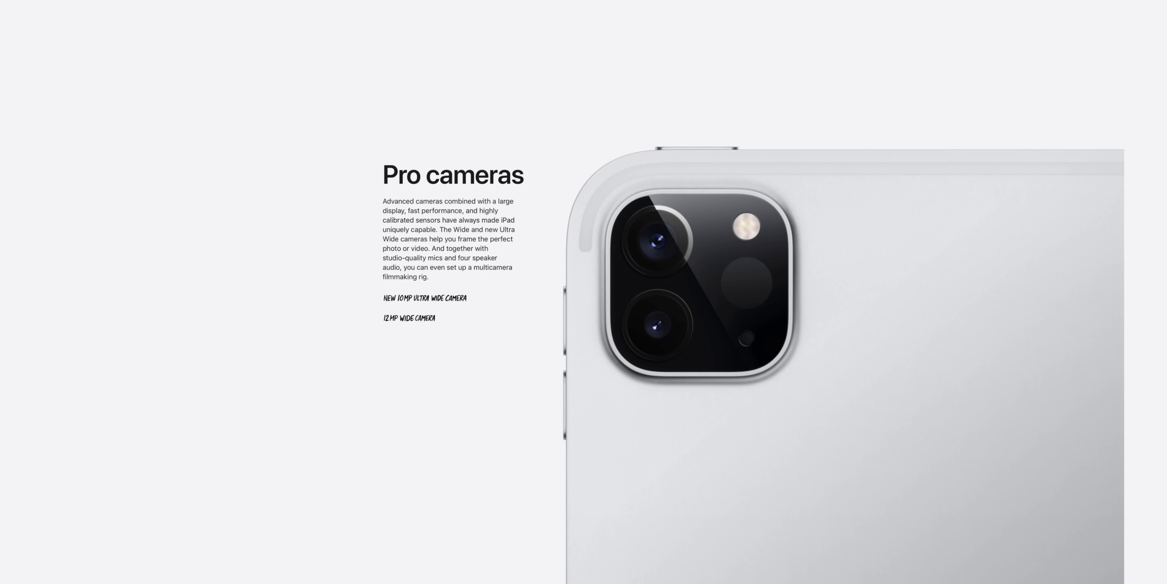
{"action": "scroll", "scroll_direction": "down", "scroll_amount": 3}
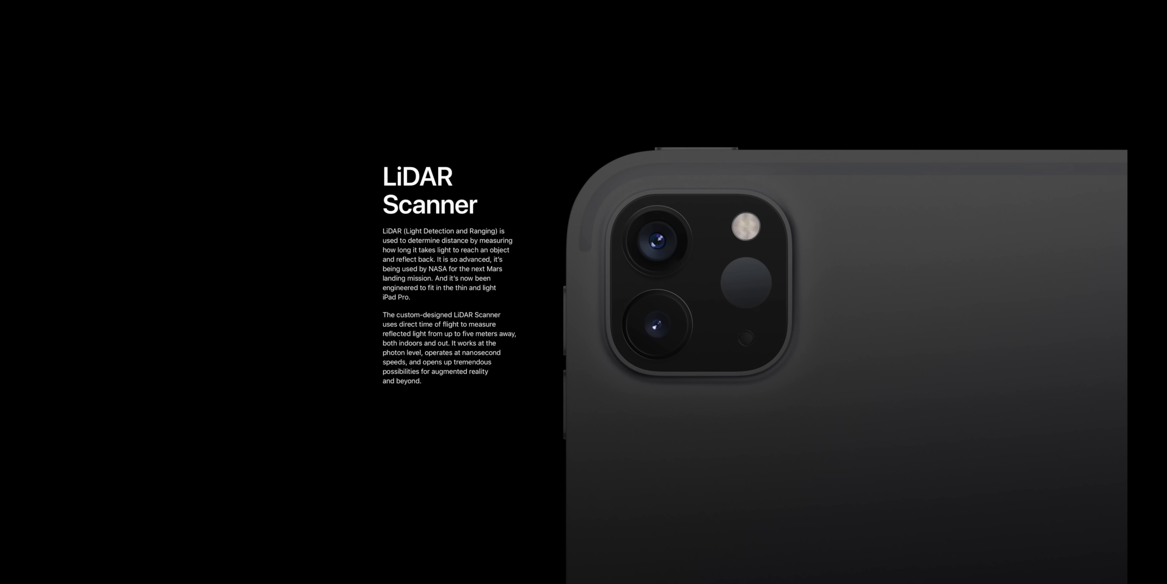
{"action": "scroll", "scroll_direction": "down", "scroll_amount": 3}
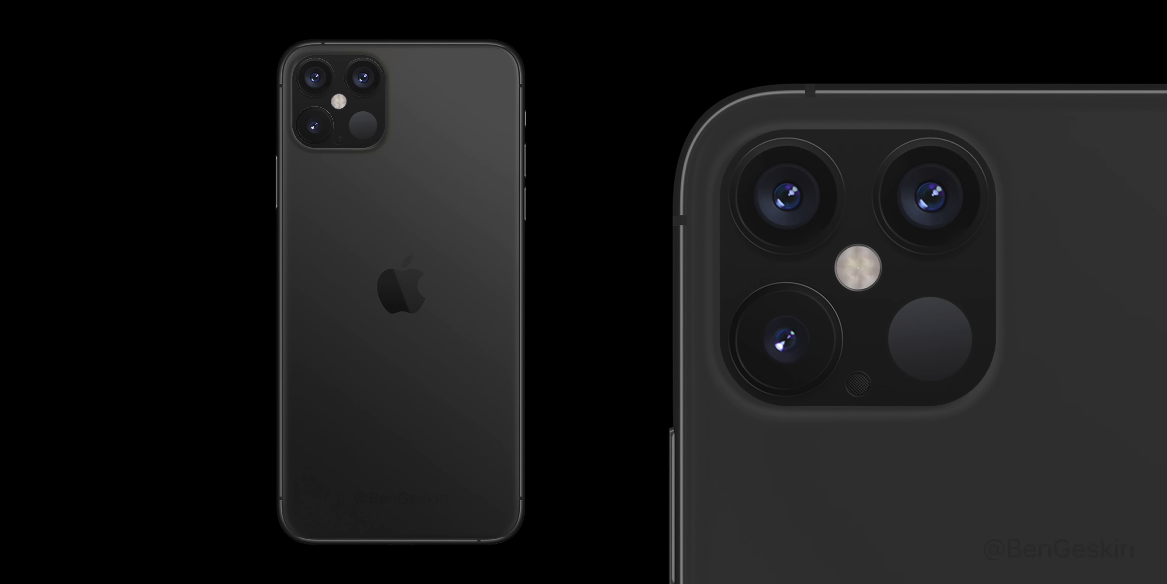
Scroll through the augmented reality, shoot and edit, and TrueDepth camera sections to A12Z Bionic.
{"action": "scroll", "scroll_direction": "down", "scroll_amount": 3}
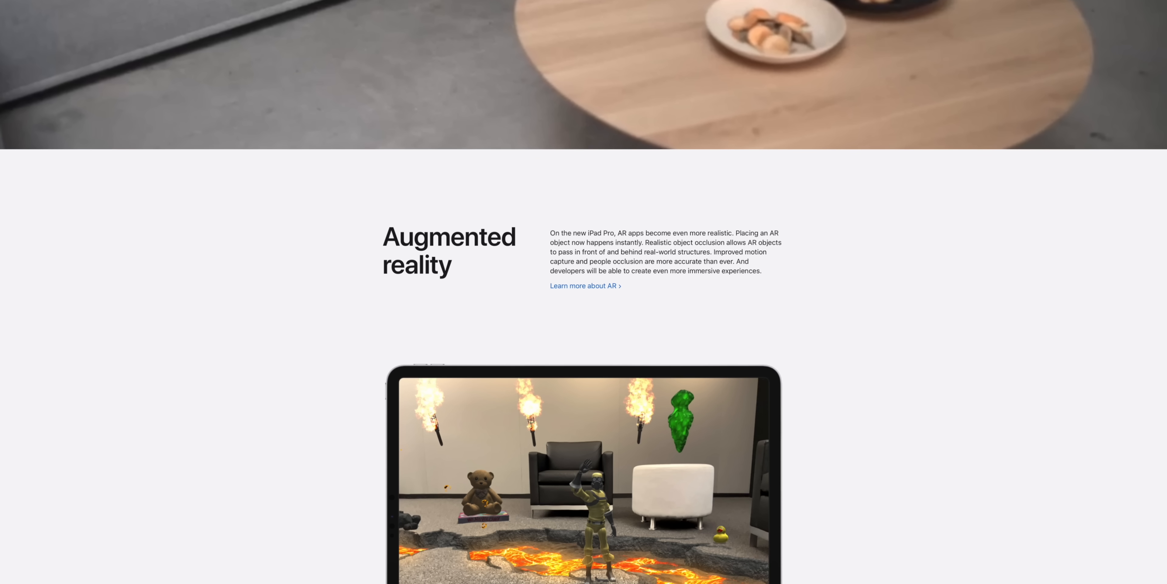
{"action": "scroll", "scroll_direction": "down", "scroll_amount": 3}
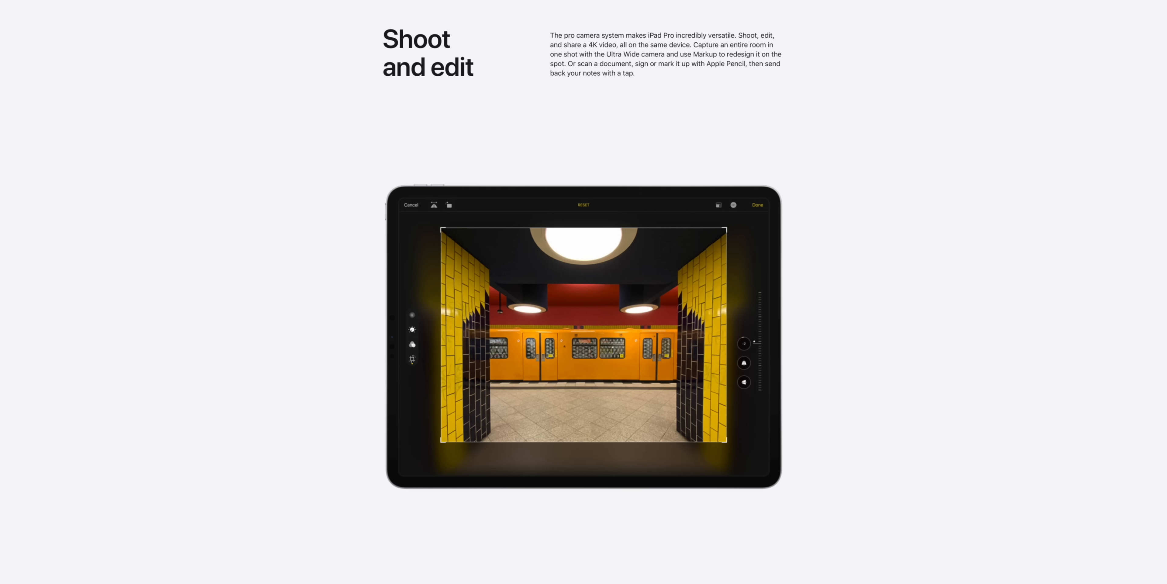
{"action": "scroll", "scroll_direction": "up", "scroll_amount": 3}
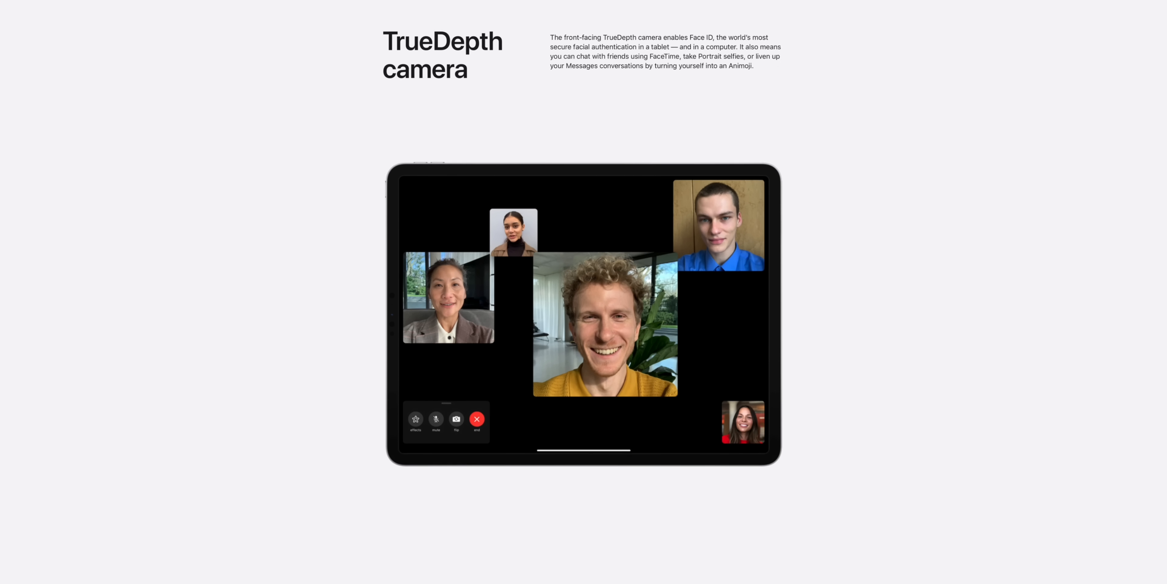
{"action": "scroll", "scroll_direction": "down", "scroll_amount": 3}
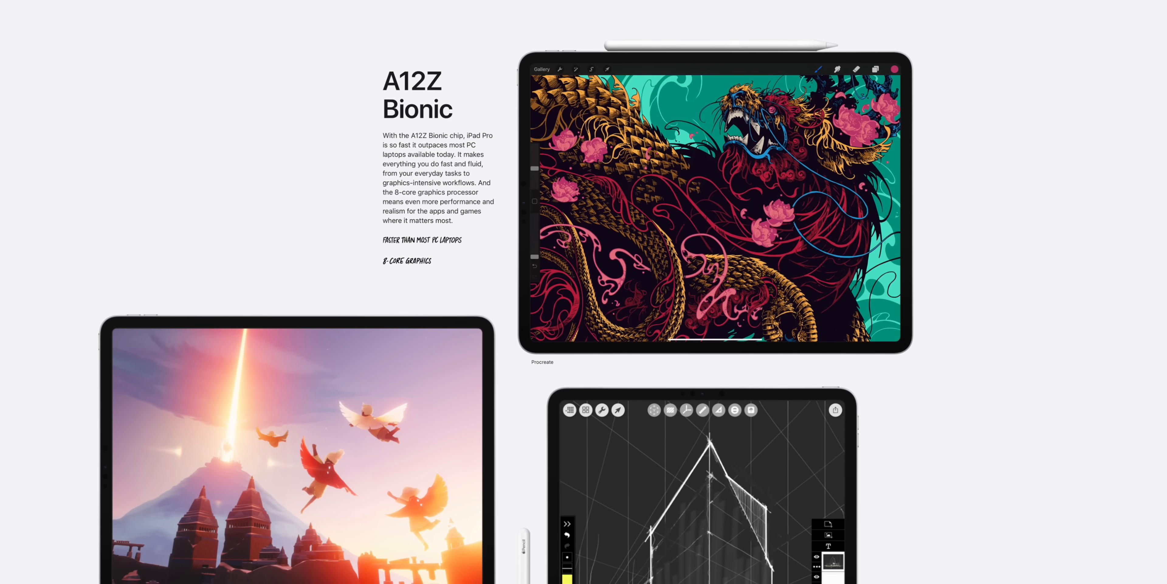
Scroll down past the A12Z Bionic chip and Pro workflow sections.
{"action": "scroll", "scroll_direction": "down", "scroll_amount": 3}
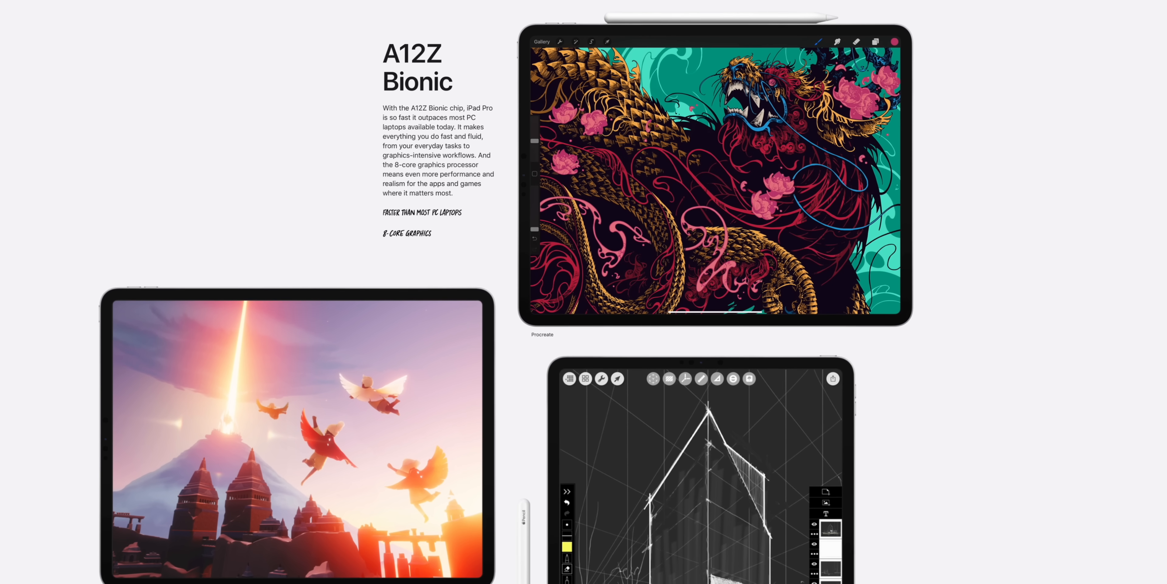
{"action": "scroll", "scroll_direction": "down", "scroll_amount": 3}
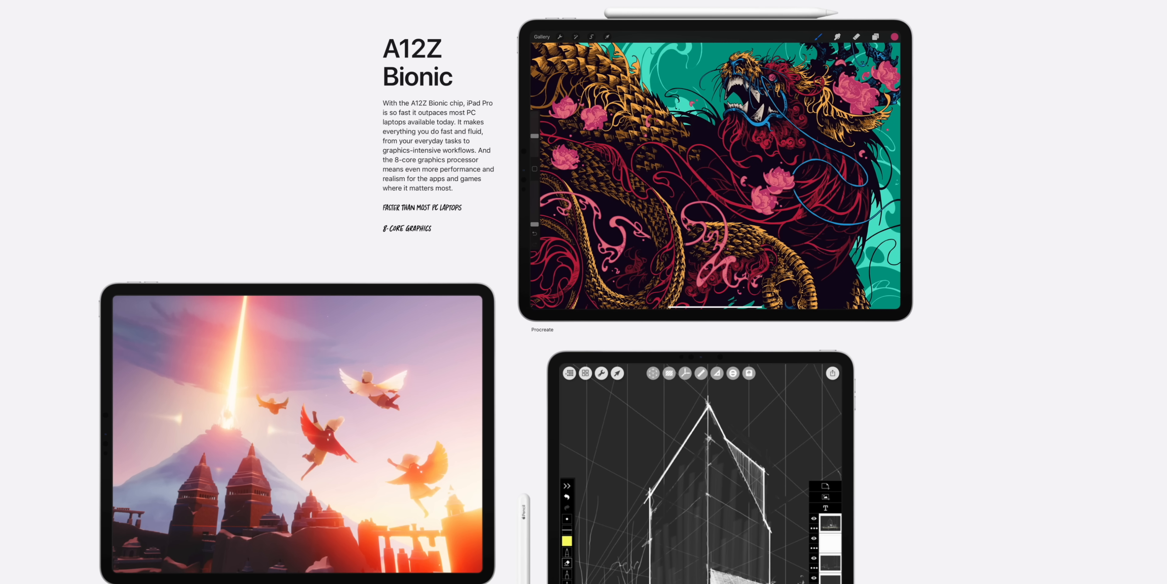
{"action": "scroll", "scroll_direction": "down", "scroll_amount": 3}
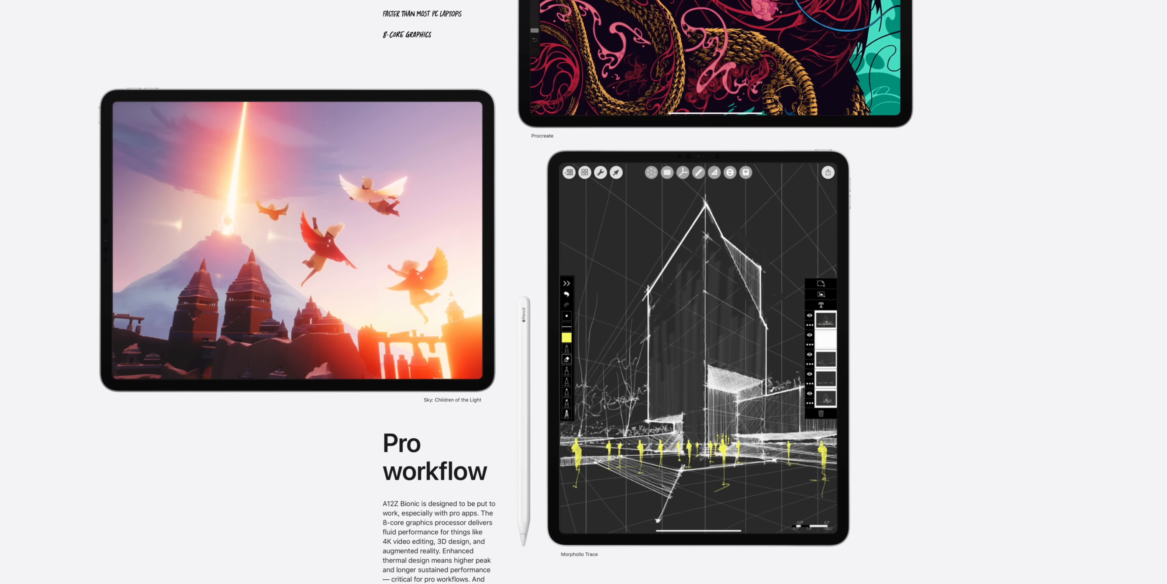
{"action": "scroll", "scroll_direction": "down", "scroll_amount": 3}
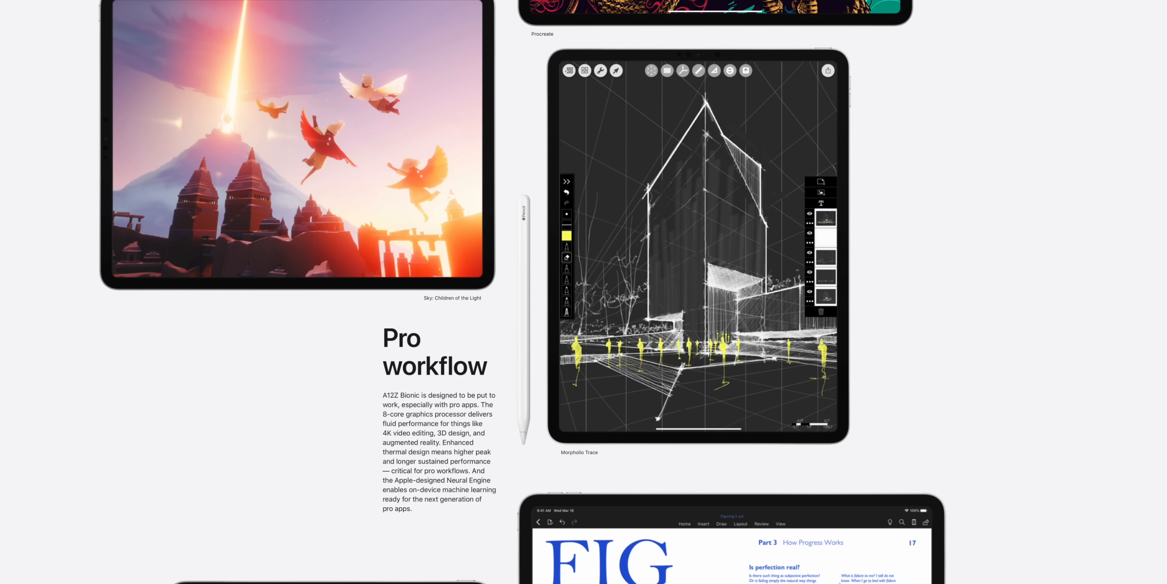
{"action": "scroll", "scroll_direction": "down", "scroll_amount": 3}
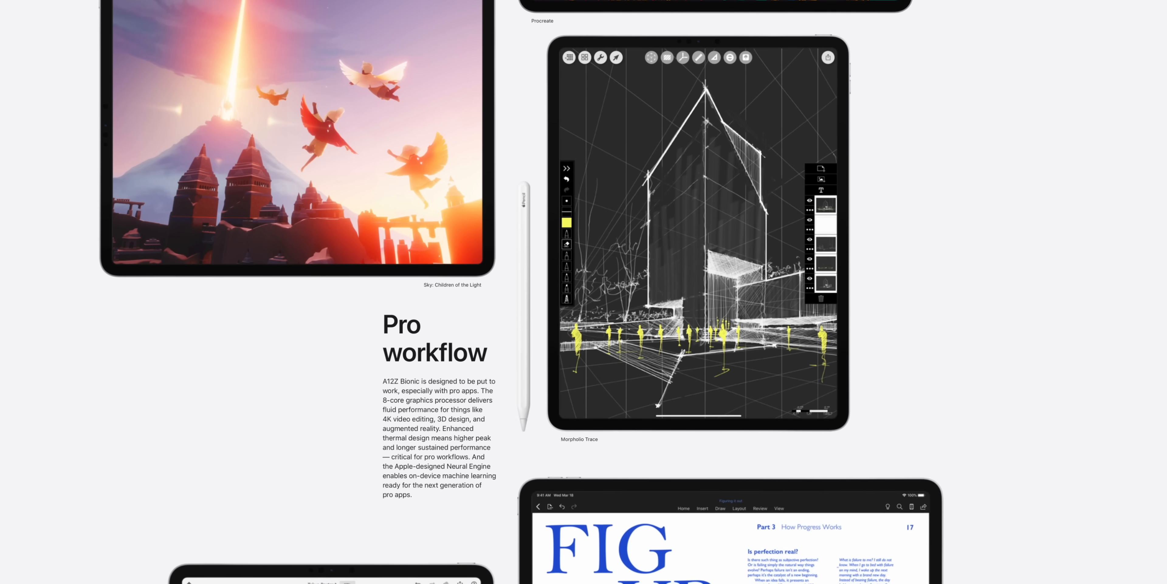
Continue down through Multitasking to the keyboard-attached iPad image.
{"action": "scroll", "scroll_direction": "down", "scroll_amount": 3}
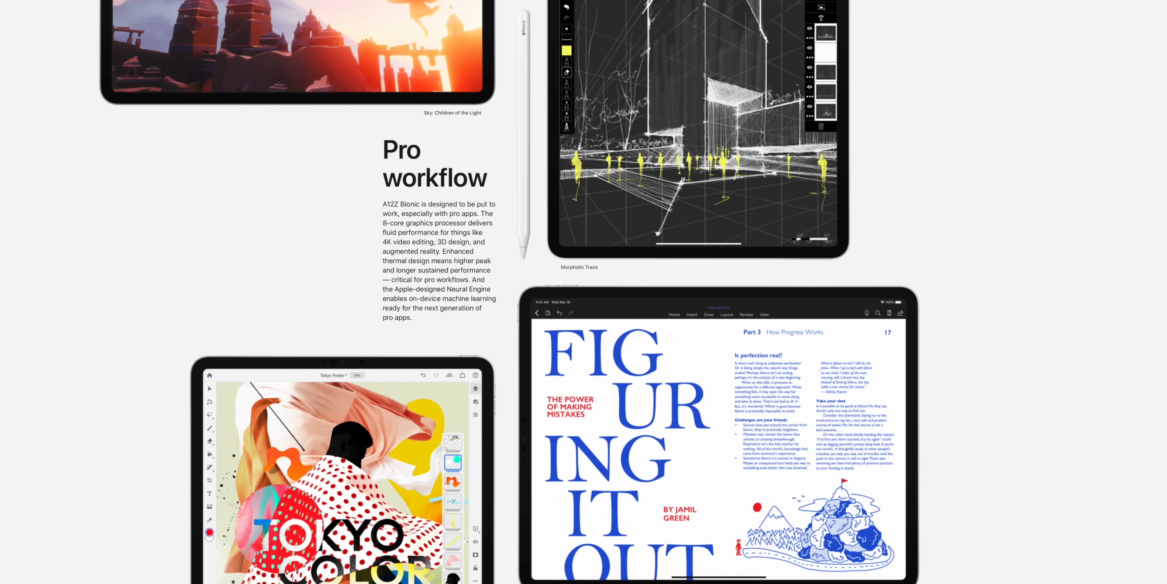
{"action": "scroll", "scroll_direction": "down", "scroll_amount": 3}
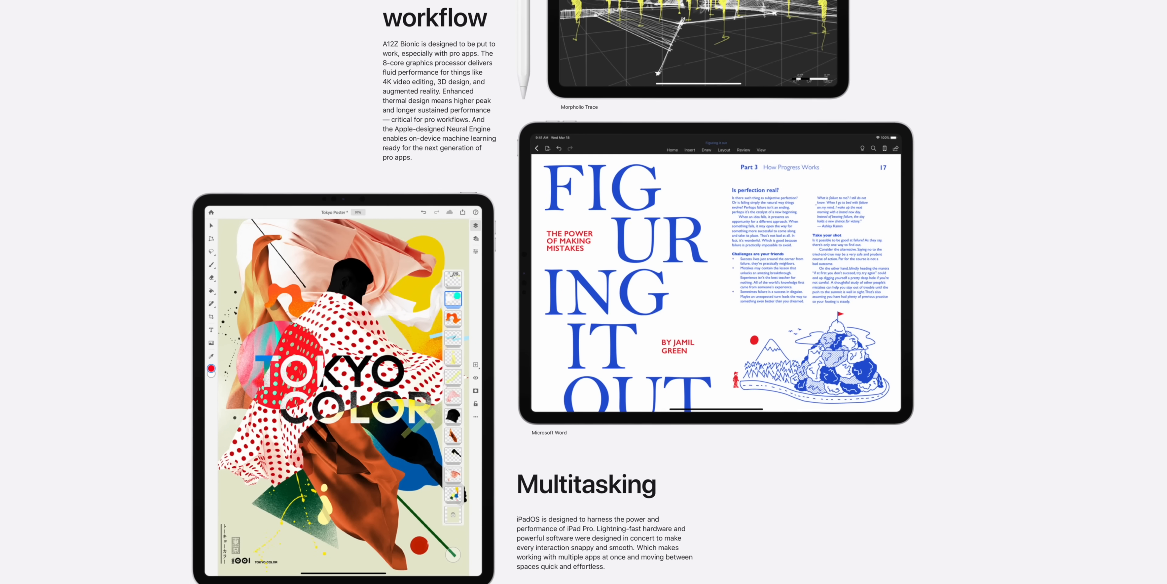
{"action": "scroll", "scroll_direction": "down", "scroll_amount": 3}
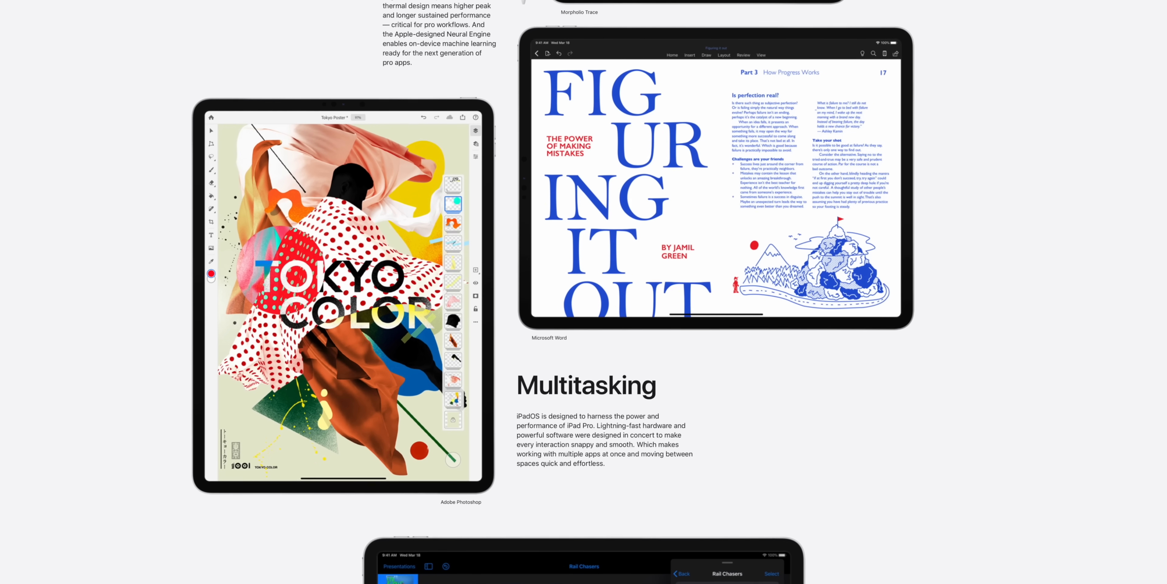
{"action": "scroll", "scroll_direction": "down", "scroll_amount": 3}
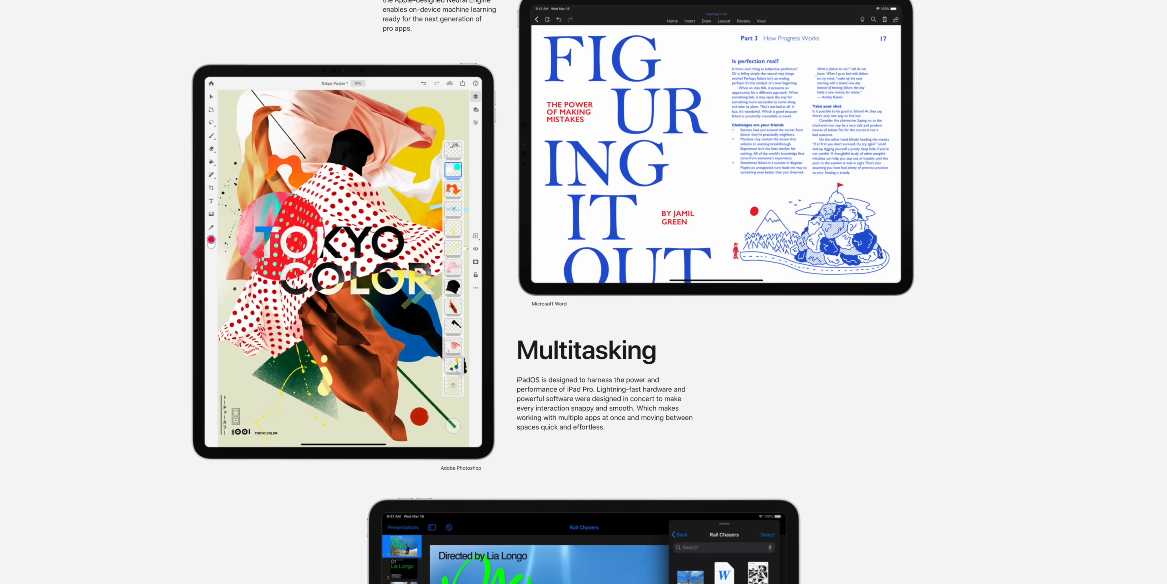
{"action": "scroll", "scroll_direction": "down", "scroll_amount": 3}
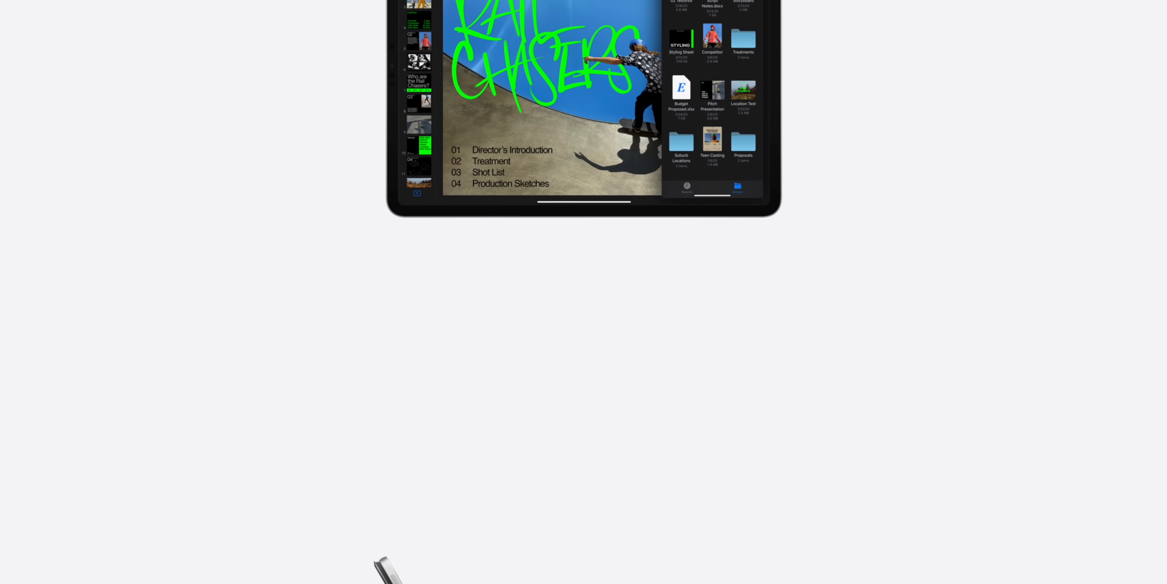
{"action": "scroll", "scroll_direction": "down", "scroll_amount": 3}
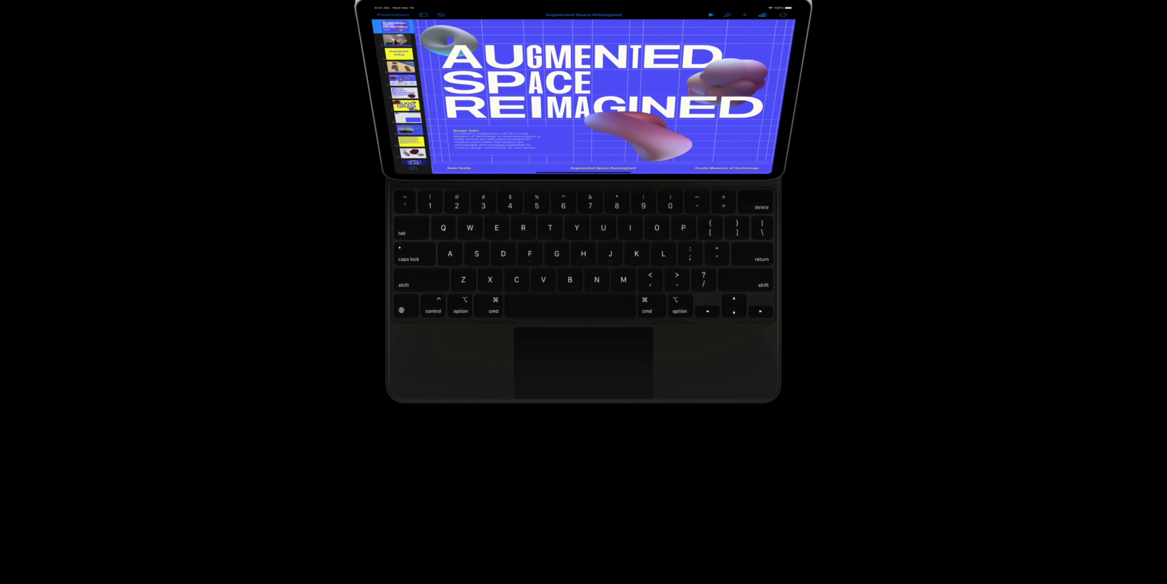
Scroll down through the full-size keyboard and reimagined trackpad sections to the Magic Keyboard page.
{"action": "scroll", "scroll_direction": "down", "scroll_amount": 3}
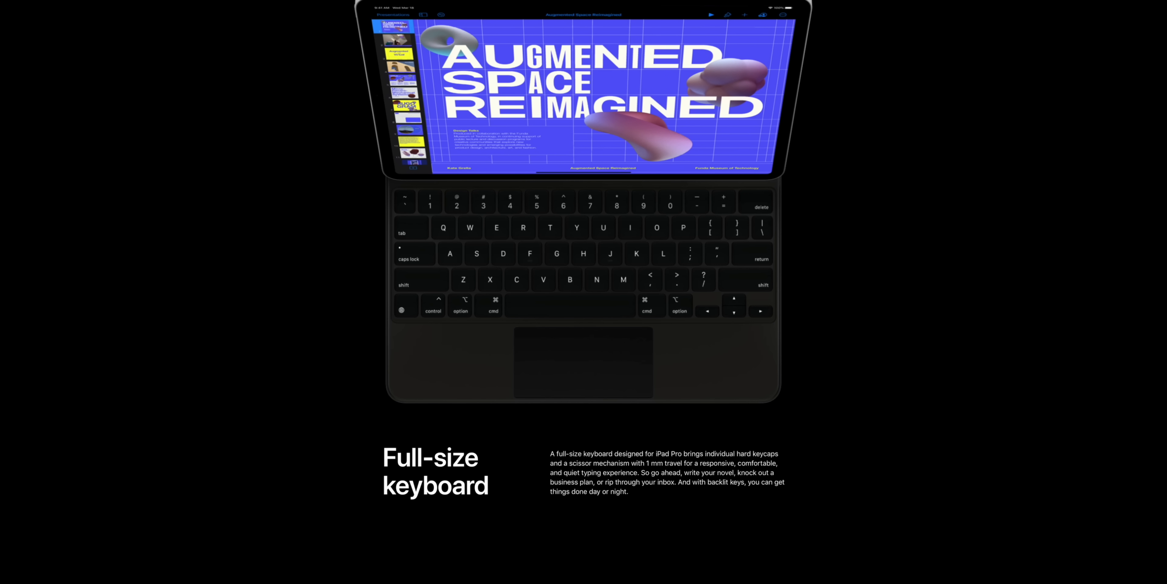
{"action": "scroll", "scroll_direction": "down", "scroll_amount": 3}
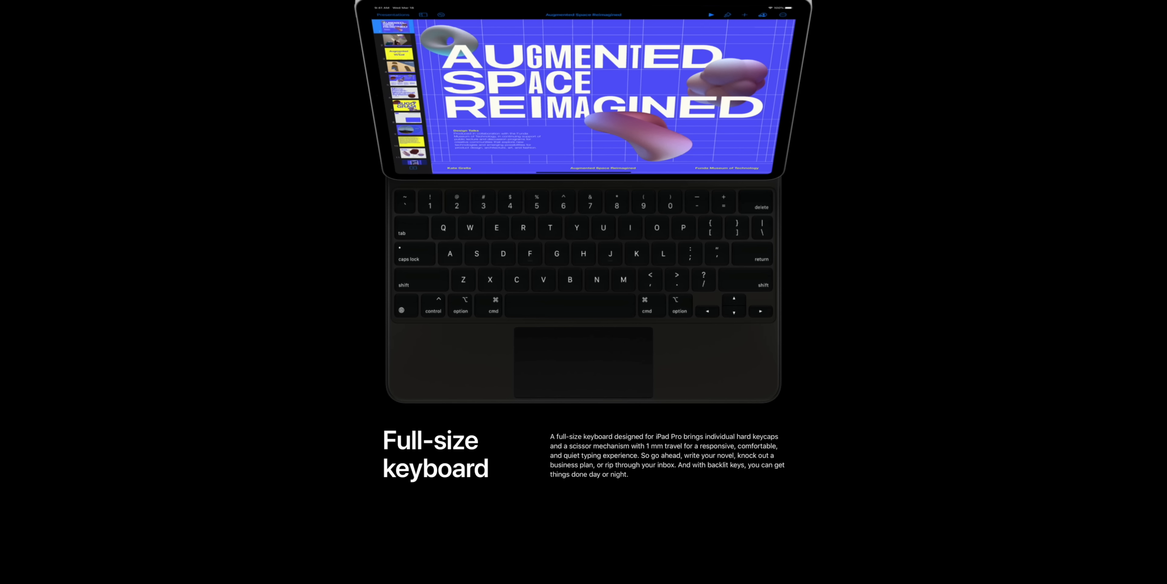
{"action": "scroll", "scroll_direction": "down", "scroll_amount": 3}
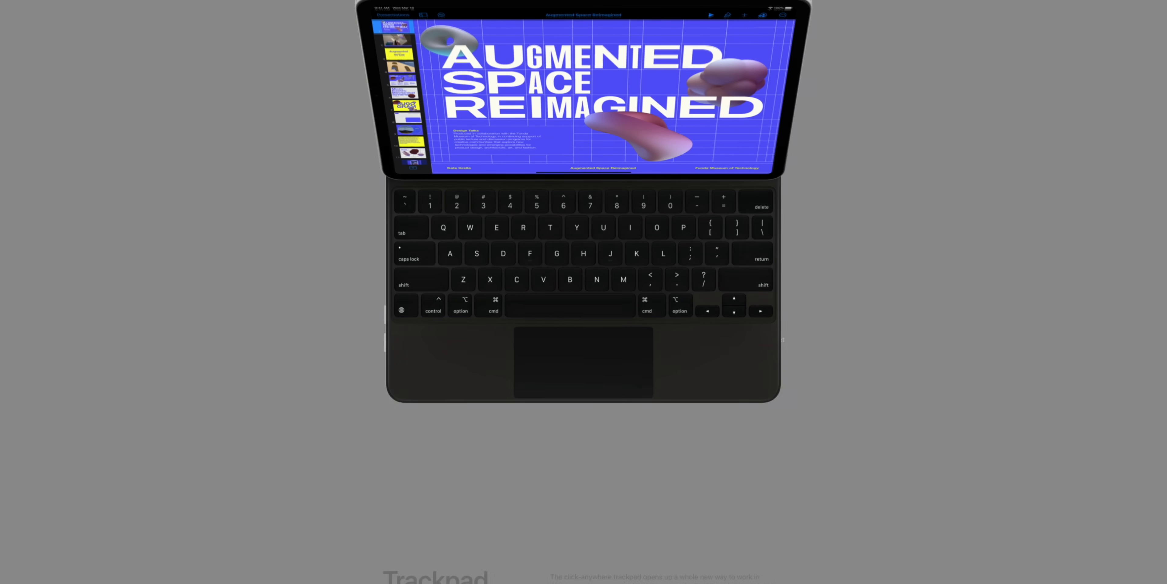
{"action": "scroll", "scroll_direction": "down", "scroll_amount": 3}
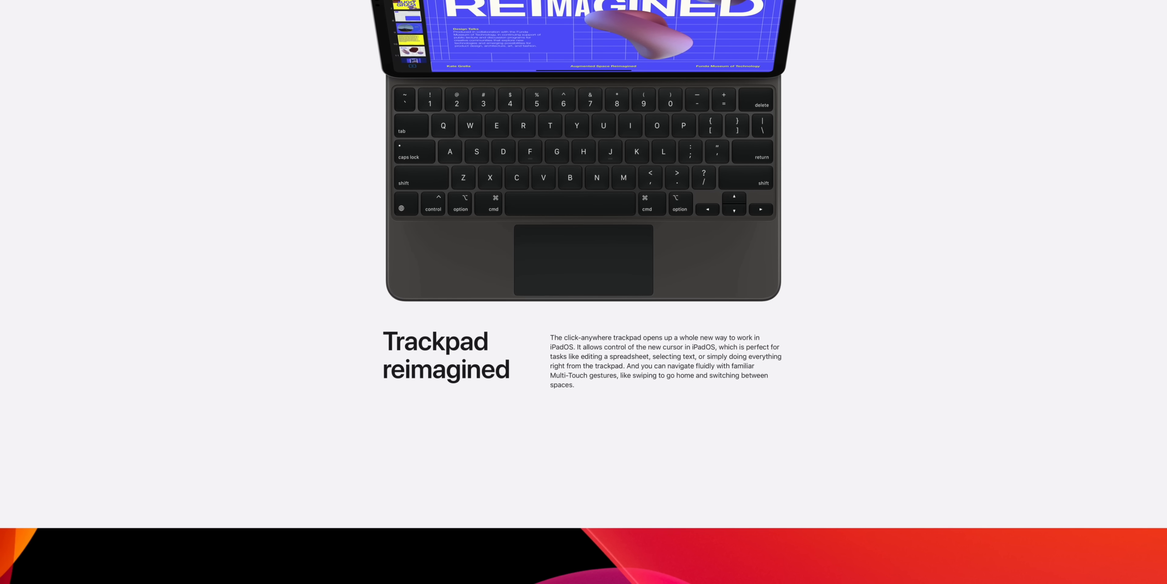
{"action": "scroll", "scroll_direction": "down", "scroll_amount": 3}
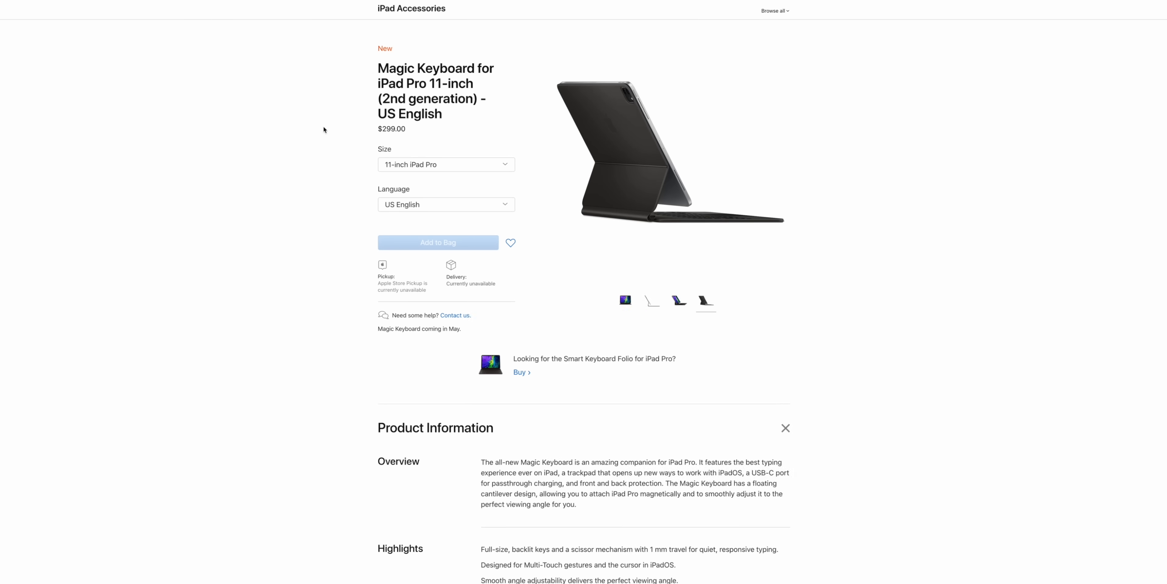
Switch the Magic Keyboard size to 12.9-inch iPad Pro at $349.00 and review the product info.
{"action": "left_click", "coordinate": [445, 164]}
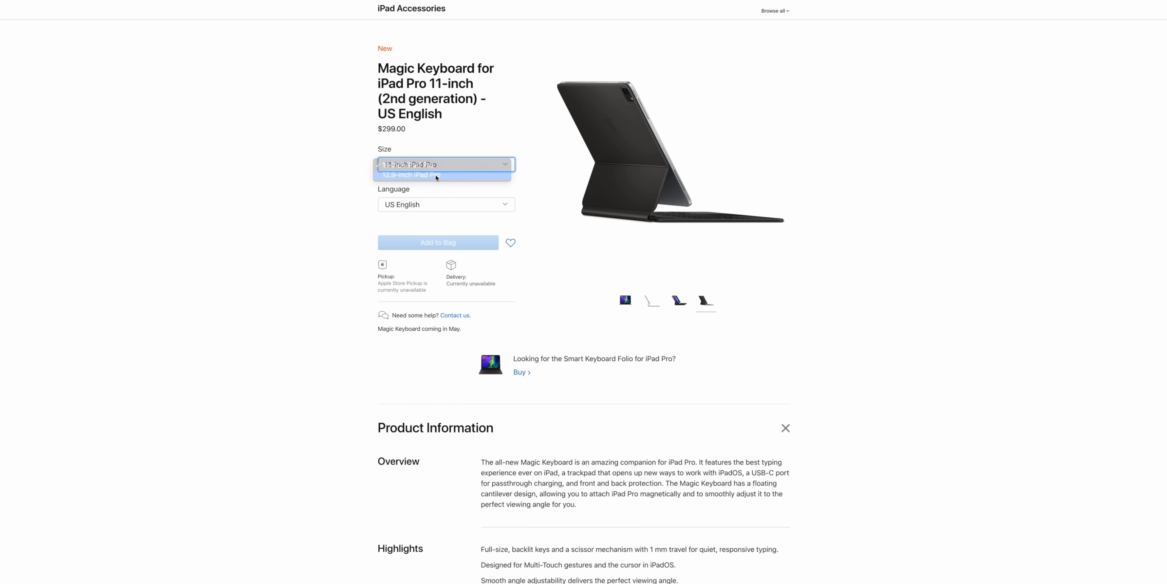
{"action": "left_click", "coordinate": [415, 174]}
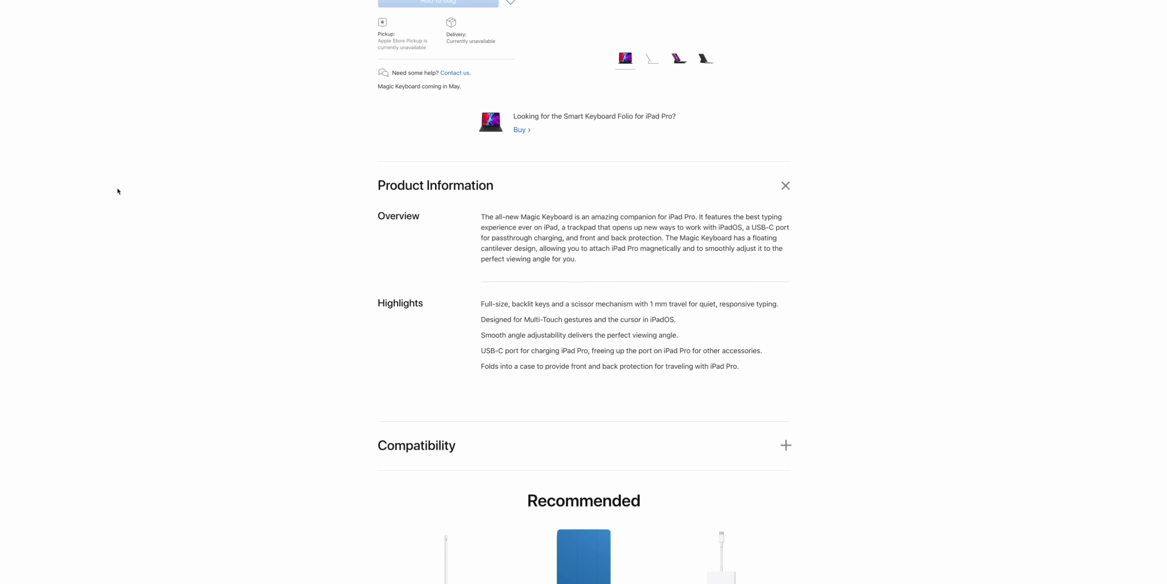
{"action": "scroll", "scroll_direction": "up", "scroll_amount": 3}
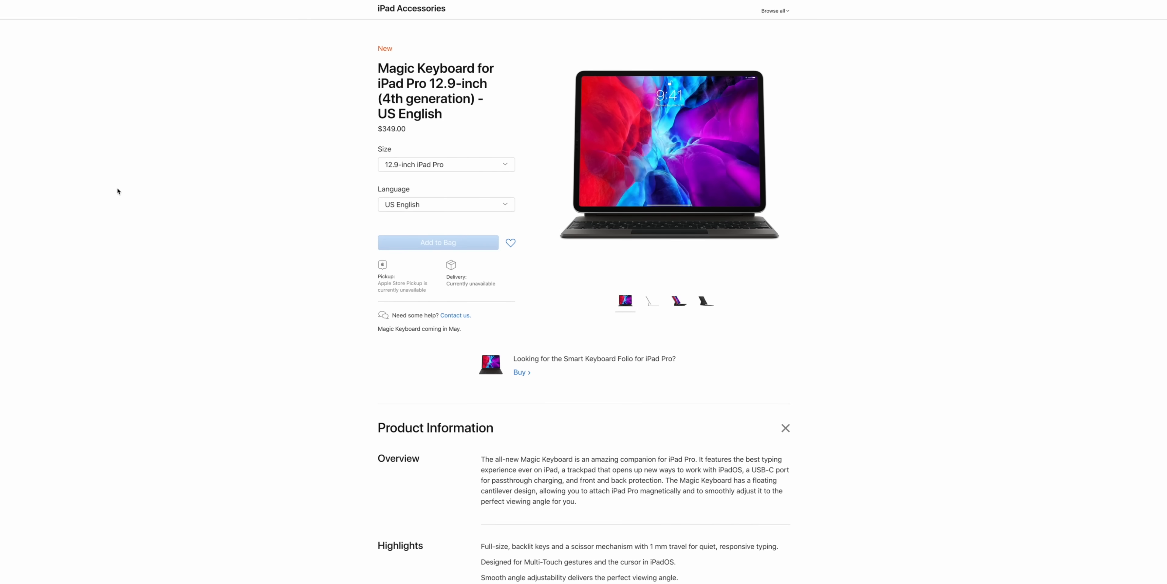
{"action": "scroll", "scroll_direction": "down", "scroll_amount": 3}
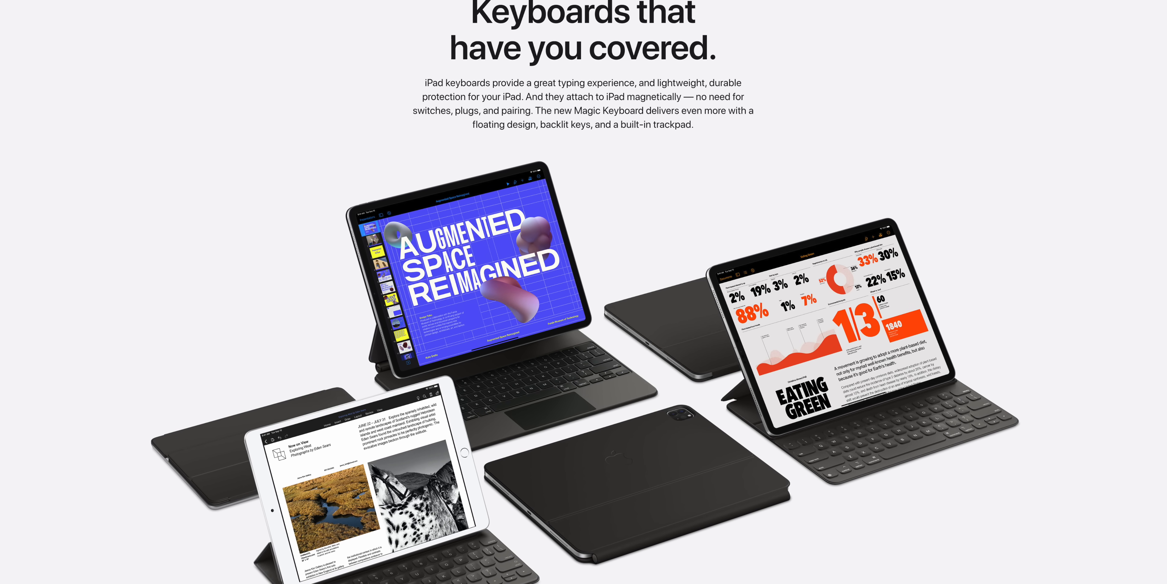
Scroll the iPad Pro keyboards overview down to the 'Trackpad reimagined' section.
{"action": "scroll", "scroll_direction": "down", "scroll_amount": 3}
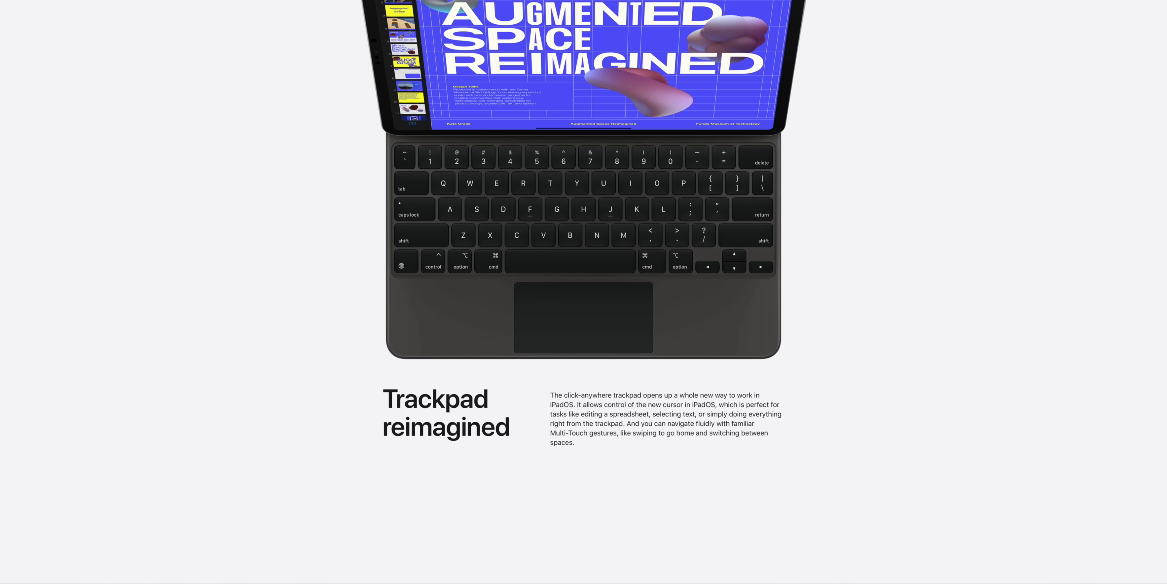
{"action": "scroll", "scroll_direction": "down", "scroll_amount": 3}
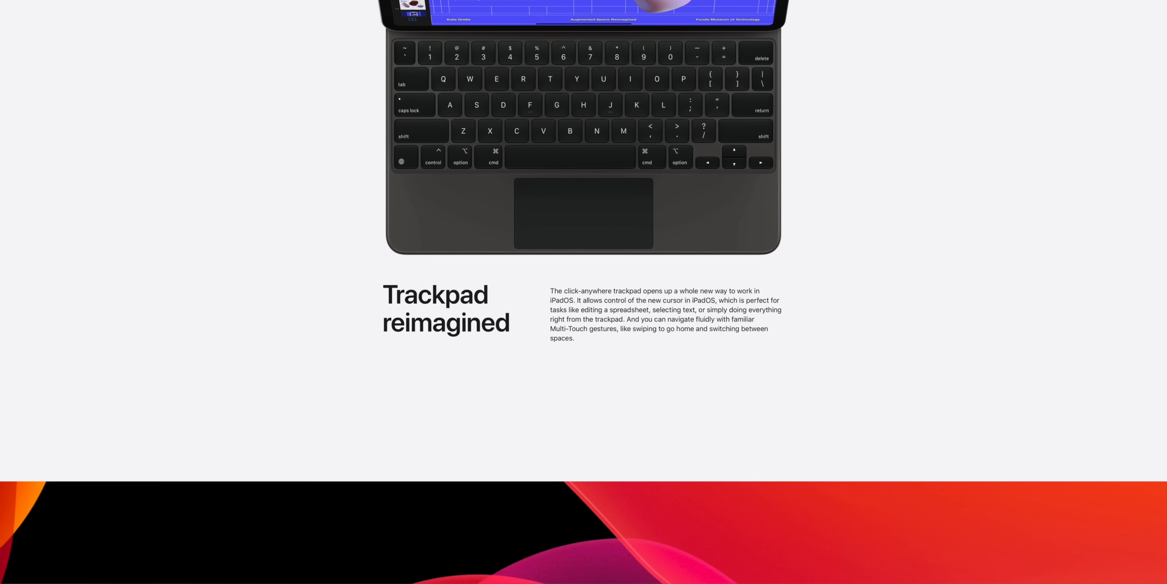
{"action": "scroll", "scroll_direction": "down", "scroll_amount": 3}
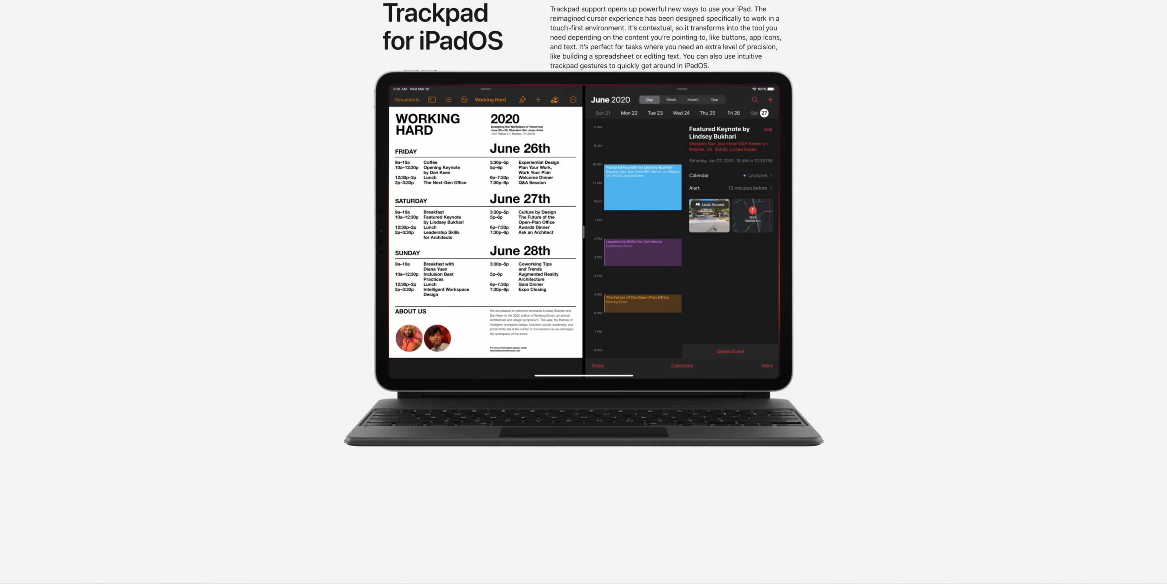
{"action": "scroll", "scroll_direction": "down", "scroll_amount": 3}
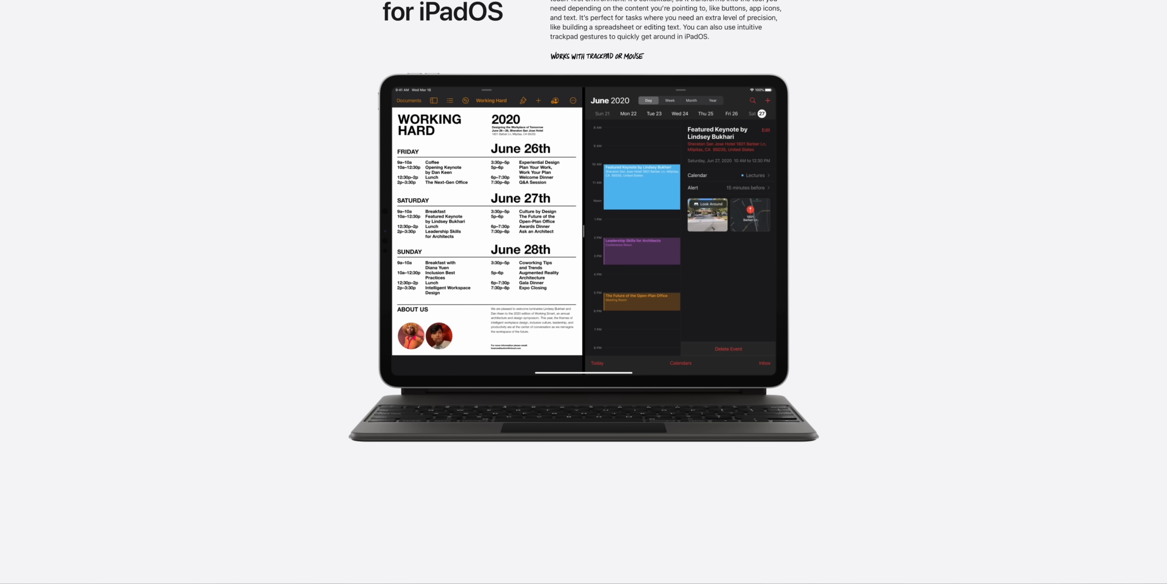
{"action": "scroll", "scroll_direction": "down", "scroll_amount": 3}
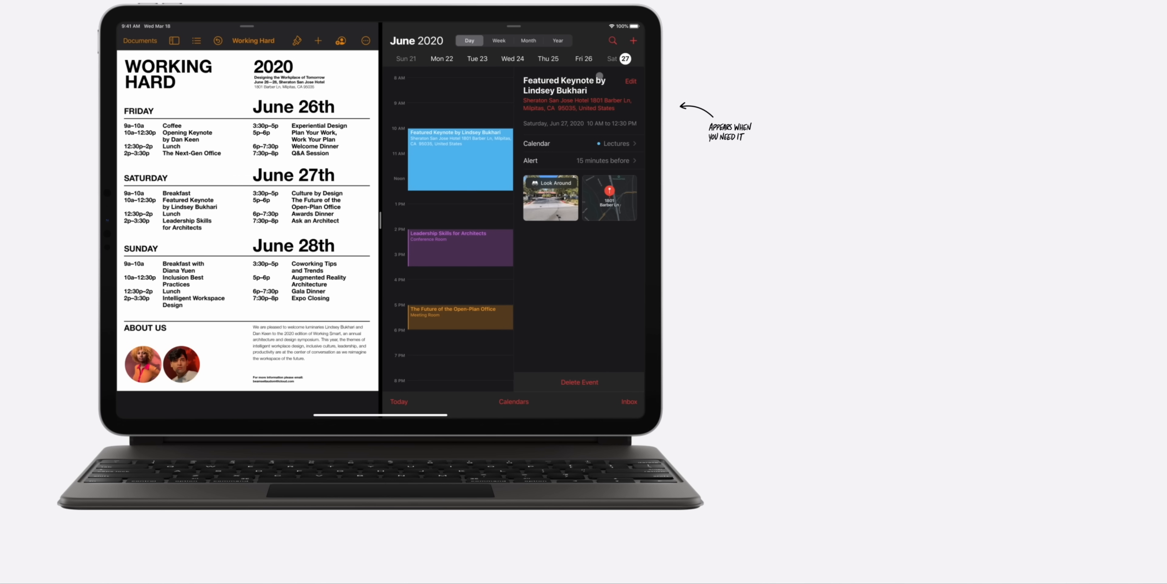
{"action": "left_click", "coordinate": [548, 59]}
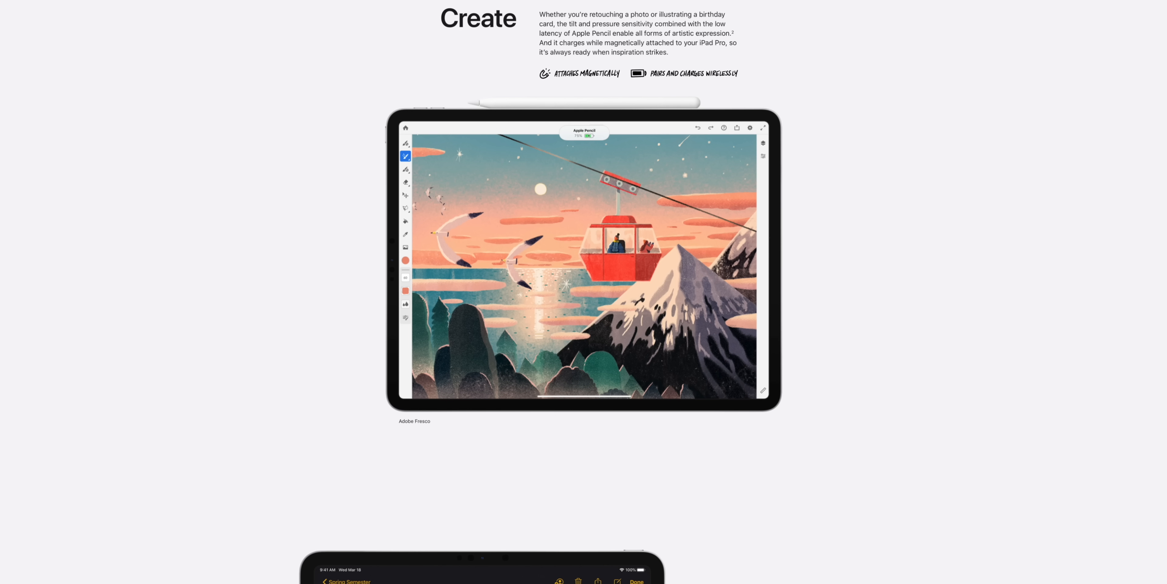
{"action": "scroll", "scroll_direction": "down", "scroll_amount": 3}
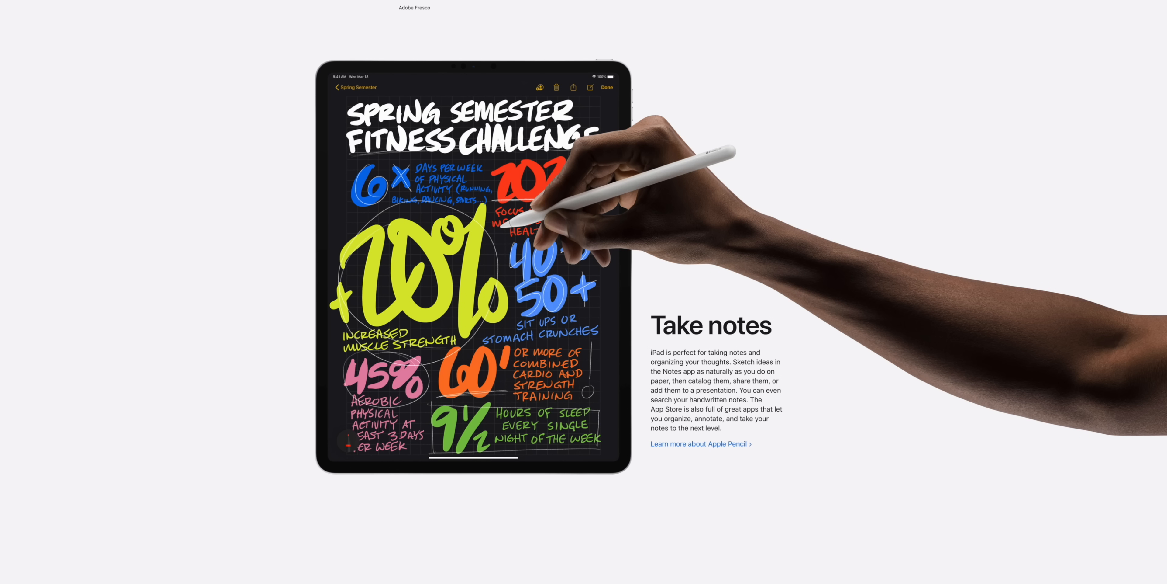
{"action": "scroll", "scroll_direction": "down", "scroll_amount": 3}
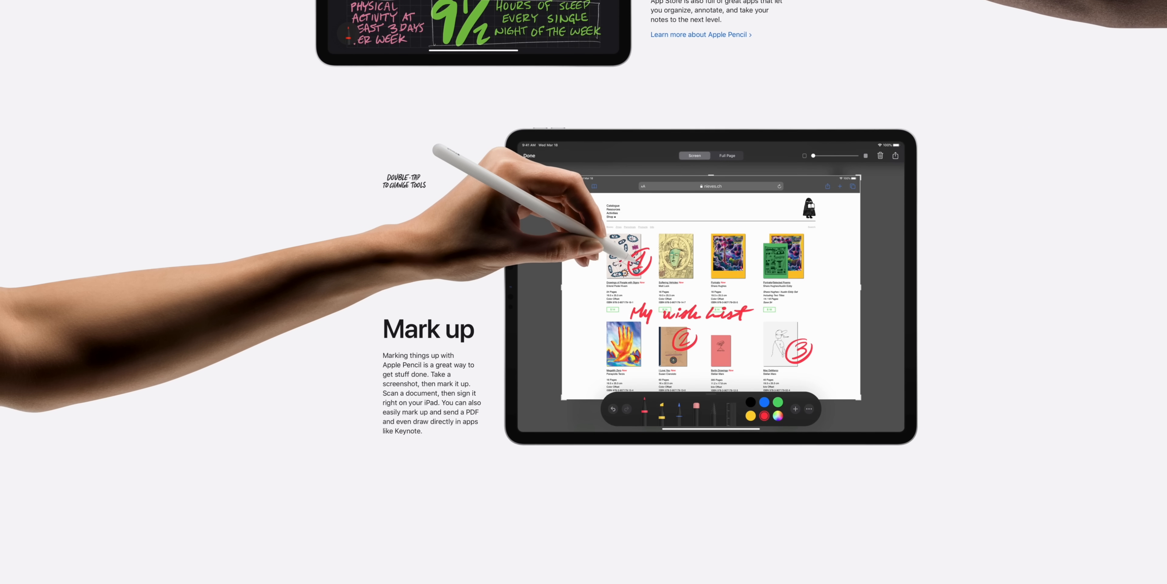
{"action": "scroll", "scroll_direction": "down", "scroll_amount": 3}
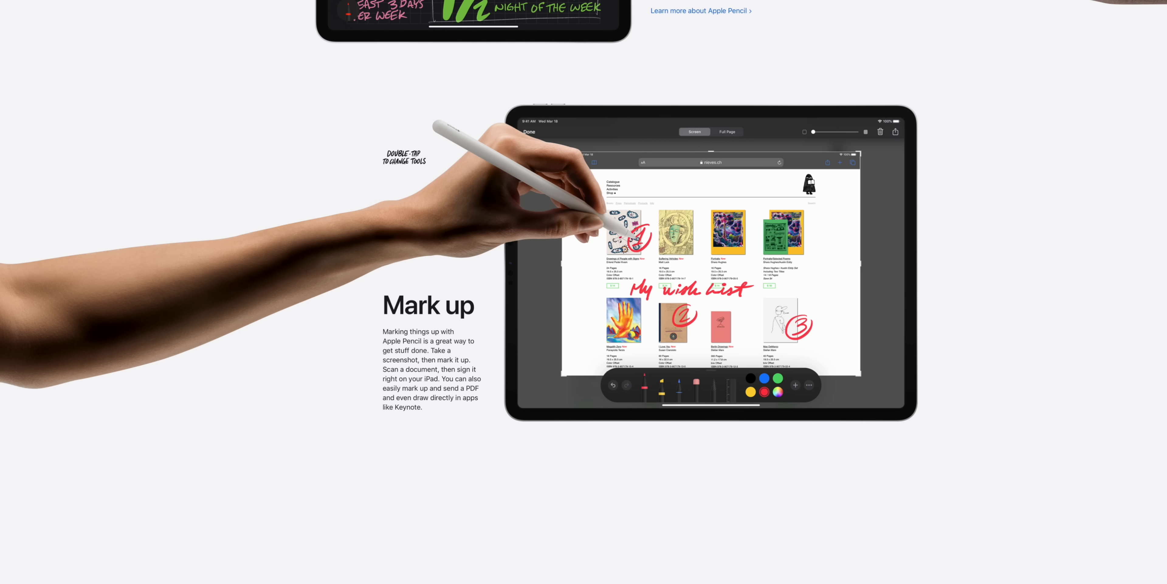
{"action": "scroll", "scroll_direction": "down", "scroll_amount": 3}
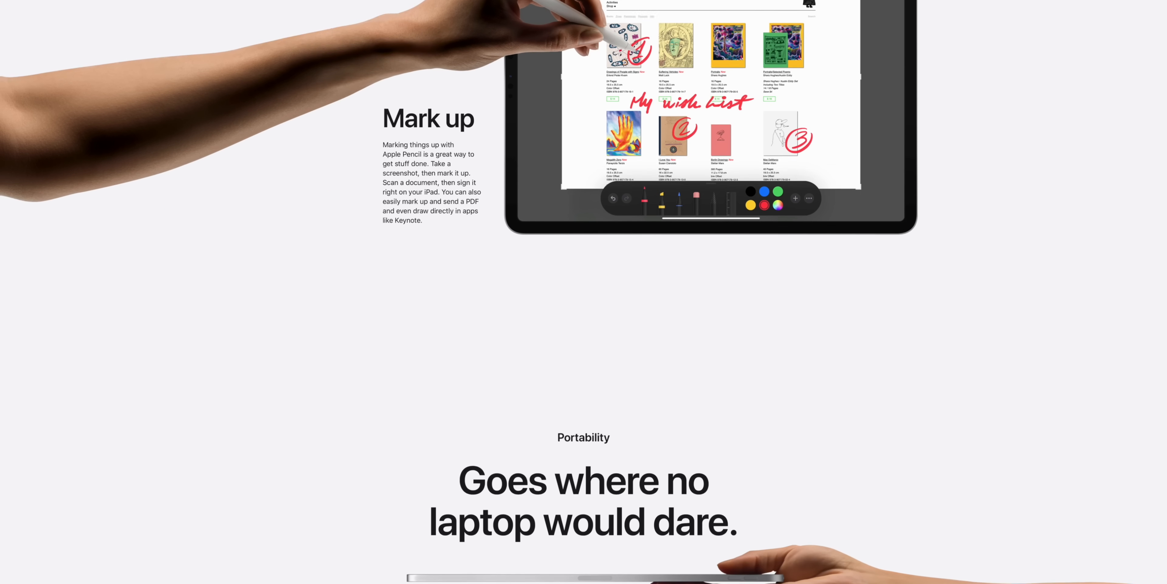
{"action": "scroll", "scroll_direction": "down", "scroll_amount": 3}
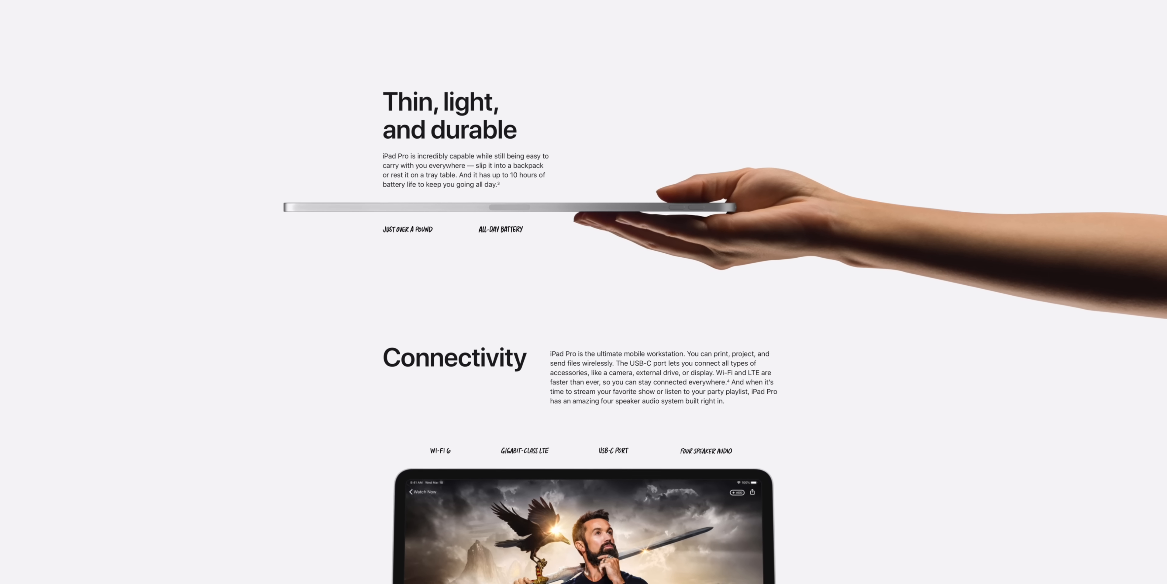
{"action": "scroll", "scroll_direction": "down", "scroll_amount": 3}
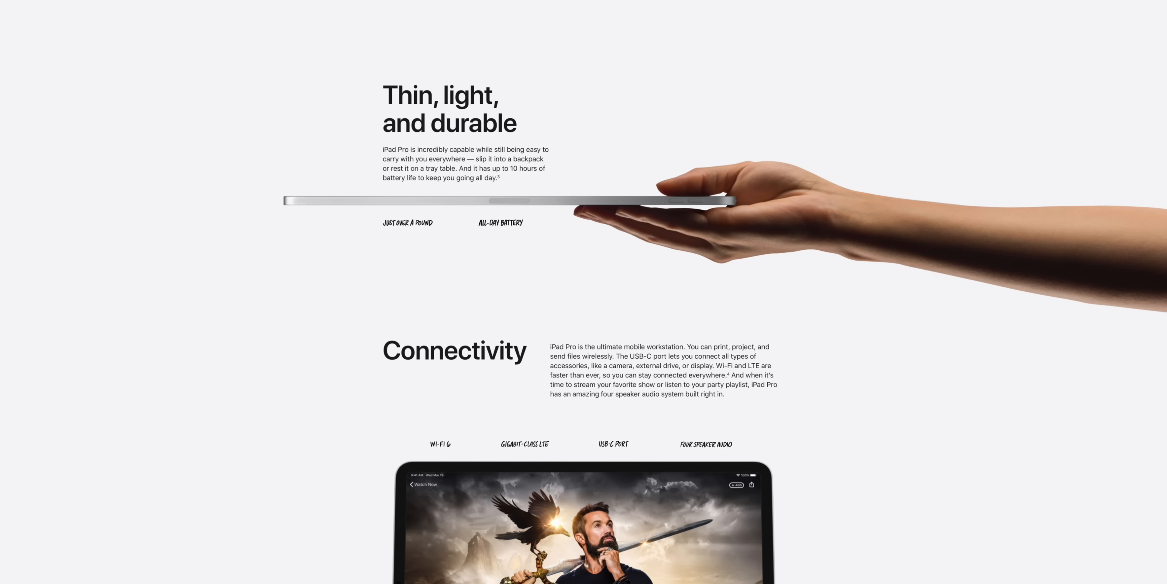
{"action": "scroll", "scroll_direction": "down", "scroll_amount": 3}
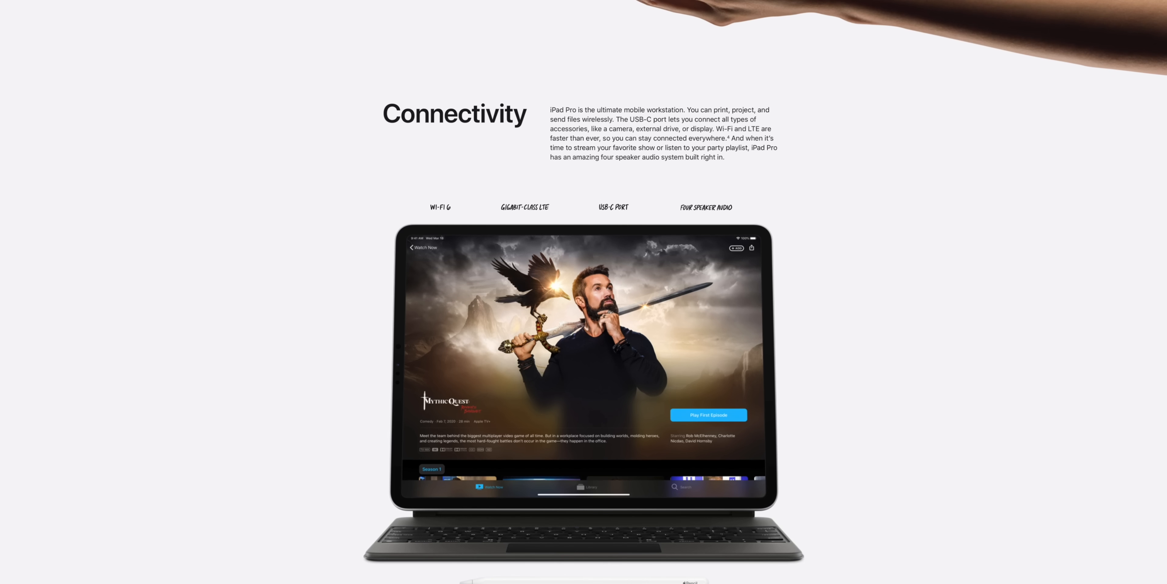
{"action": "scroll", "scroll_direction": "down", "scroll_amount": 3}
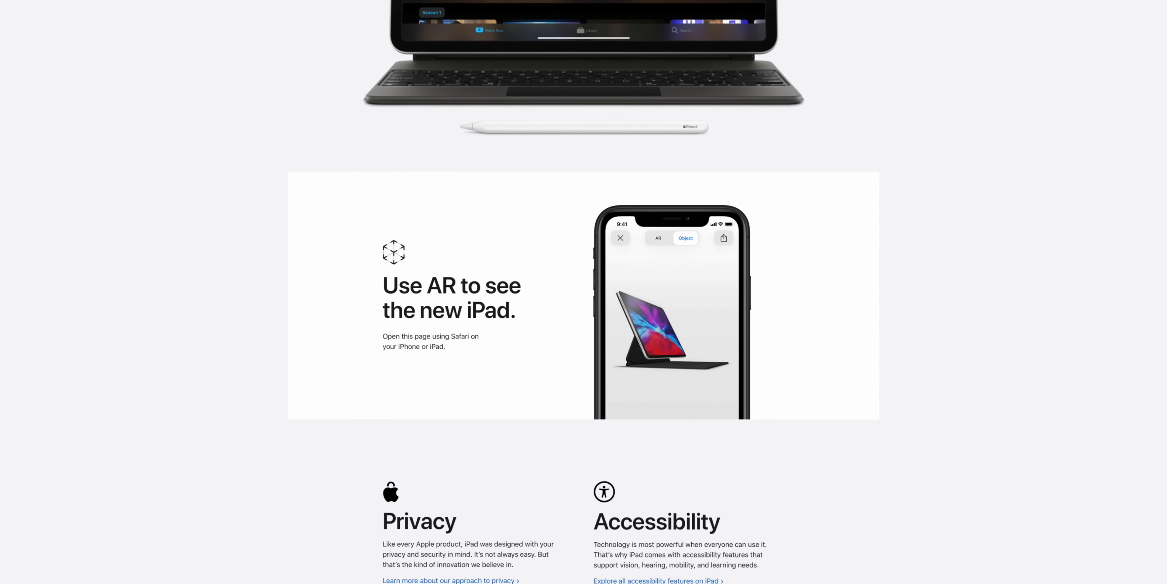
{"action": "scroll", "scroll_direction": "down", "scroll_amount": 3}
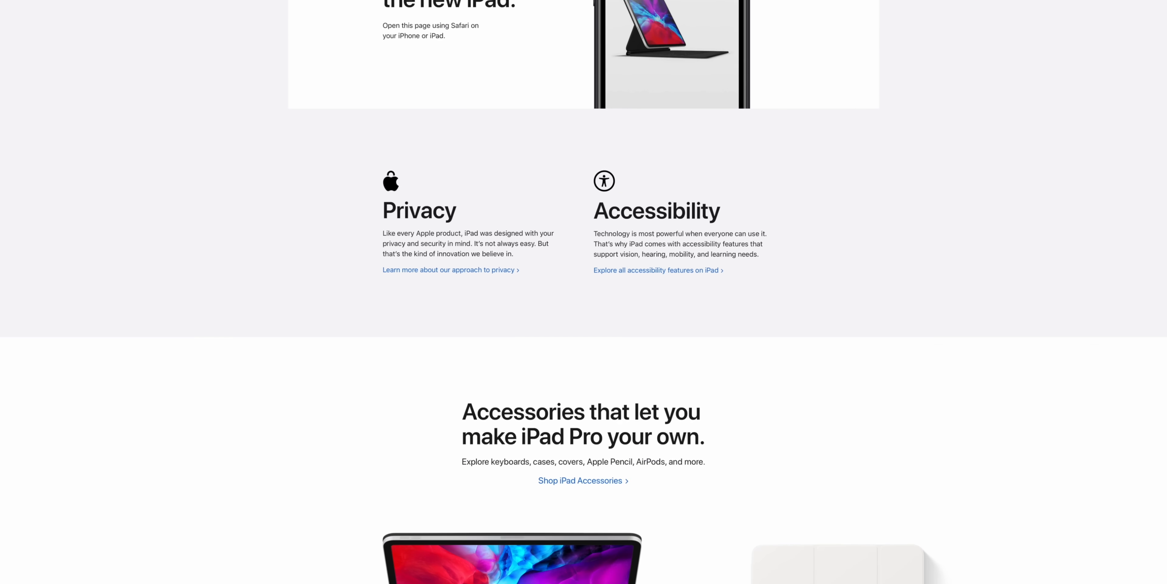
{"action": "scroll", "scroll_direction": "down", "scroll_amount": 3}
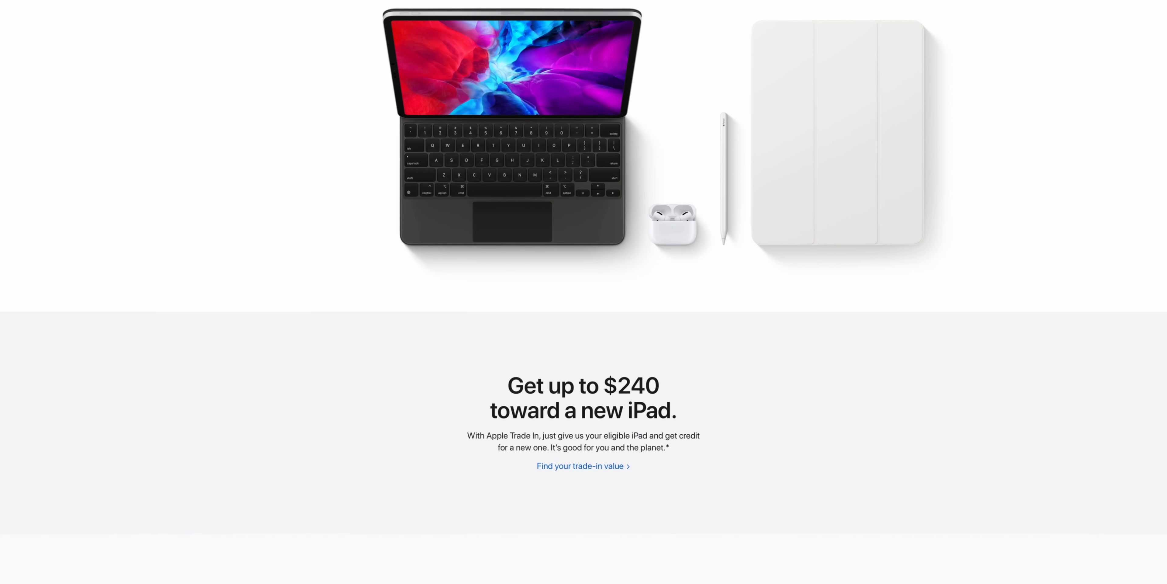
{"action": "scroll", "scroll_direction": "down", "scroll_amount": 3}
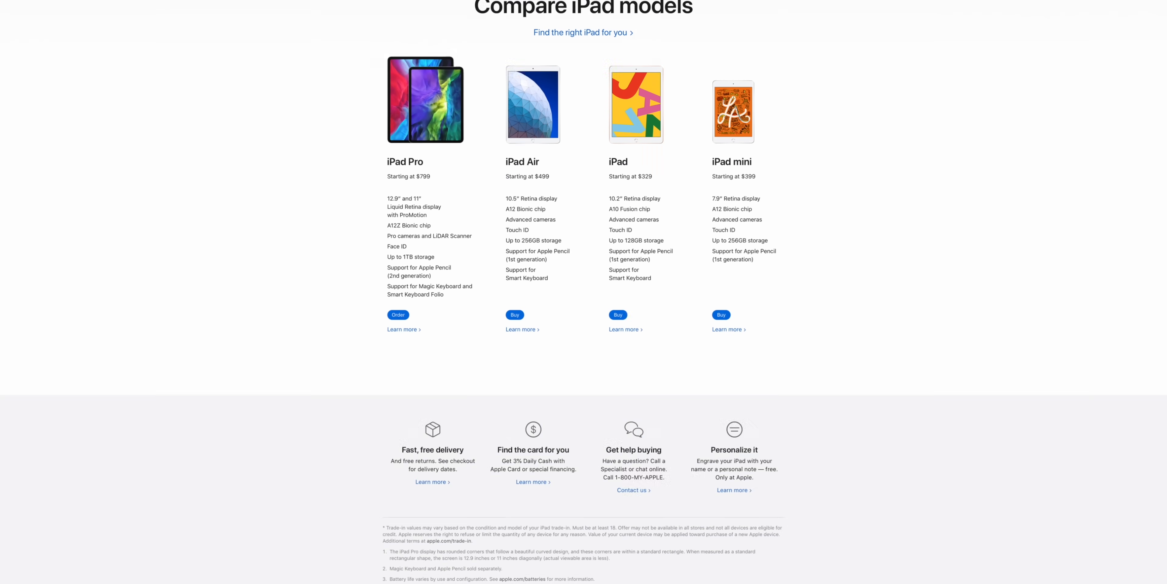
{"action": "scroll", "scroll_direction": "down", "scroll_amount": 3}
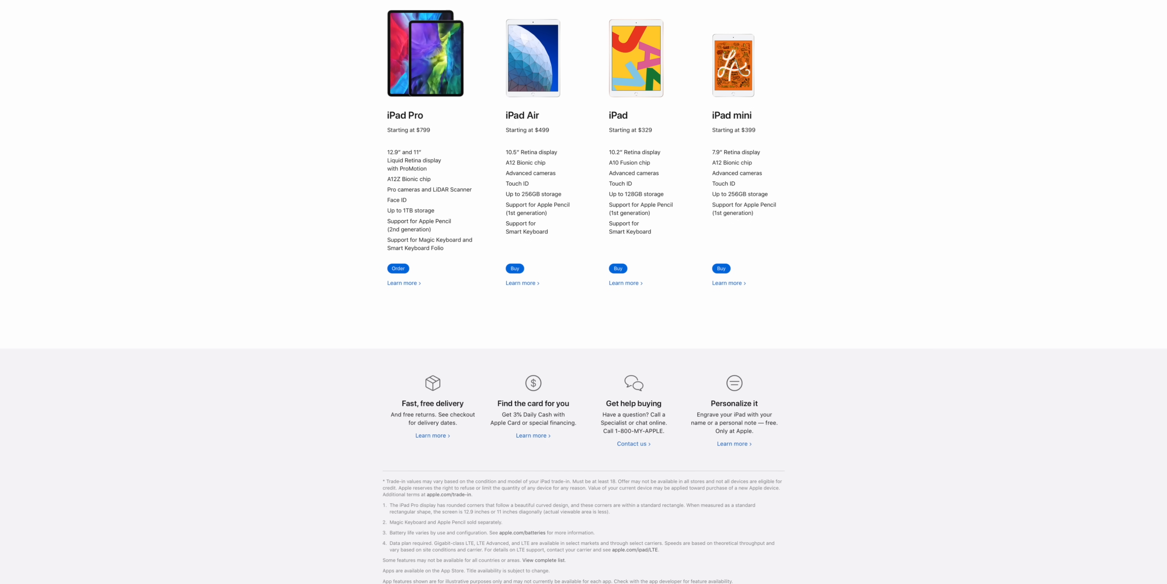
Order a Space Gray iPad Pro with 1TB storage and Wi-Fi + Cellular, totalling $1,649.00.
{"action": "left_click", "coordinate": [397, 268]}
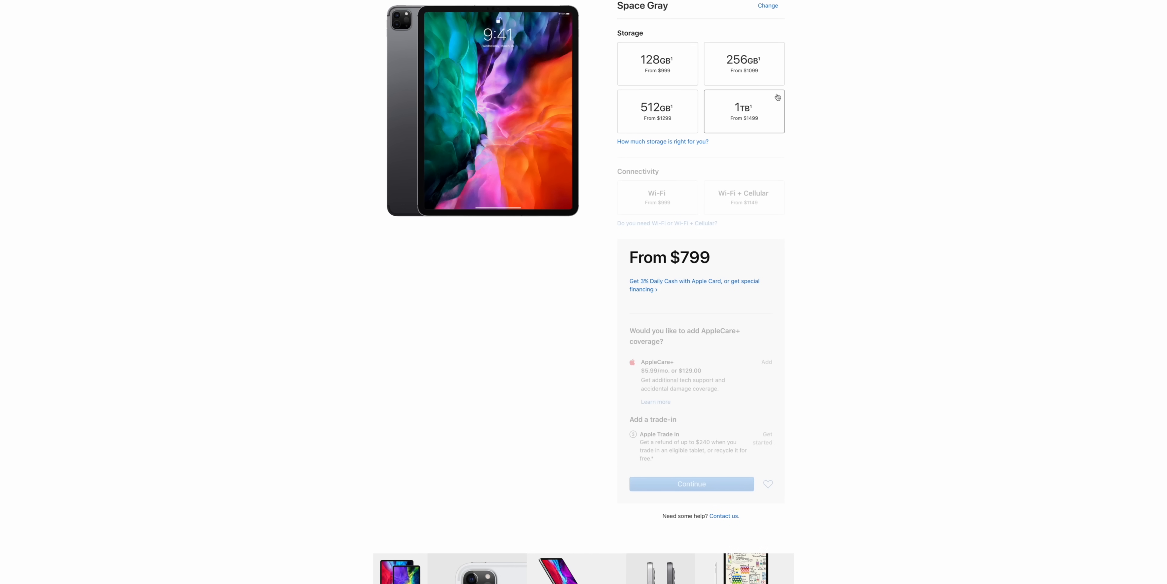
{"action": "left_click", "coordinate": [743, 111]}
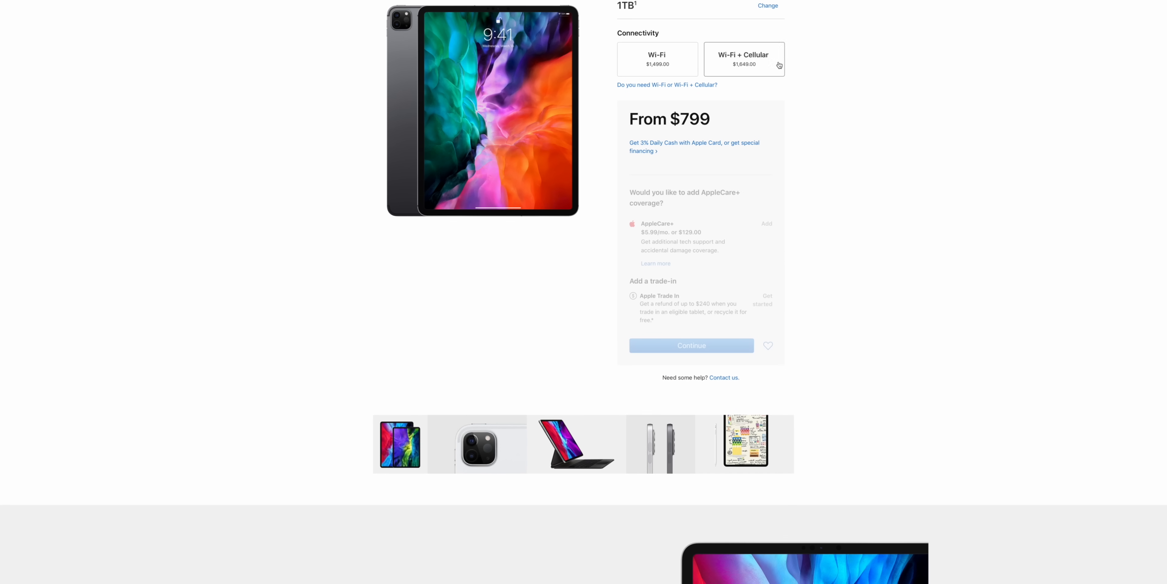
{"action": "left_click", "coordinate": [743, 59]}
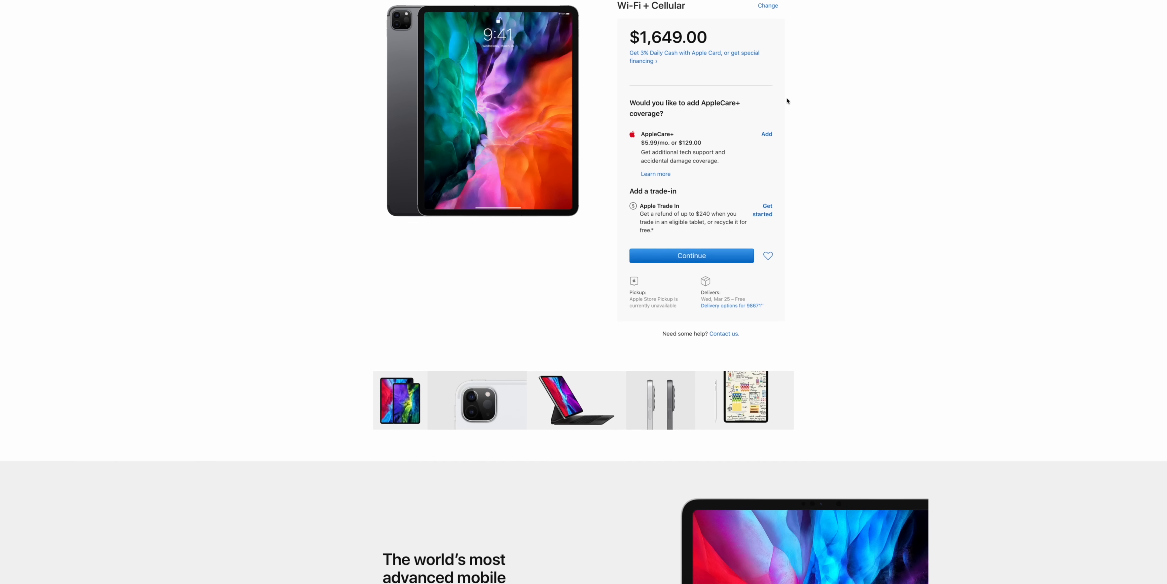
{"action": "left_click", "coordinate": [766, 134]}
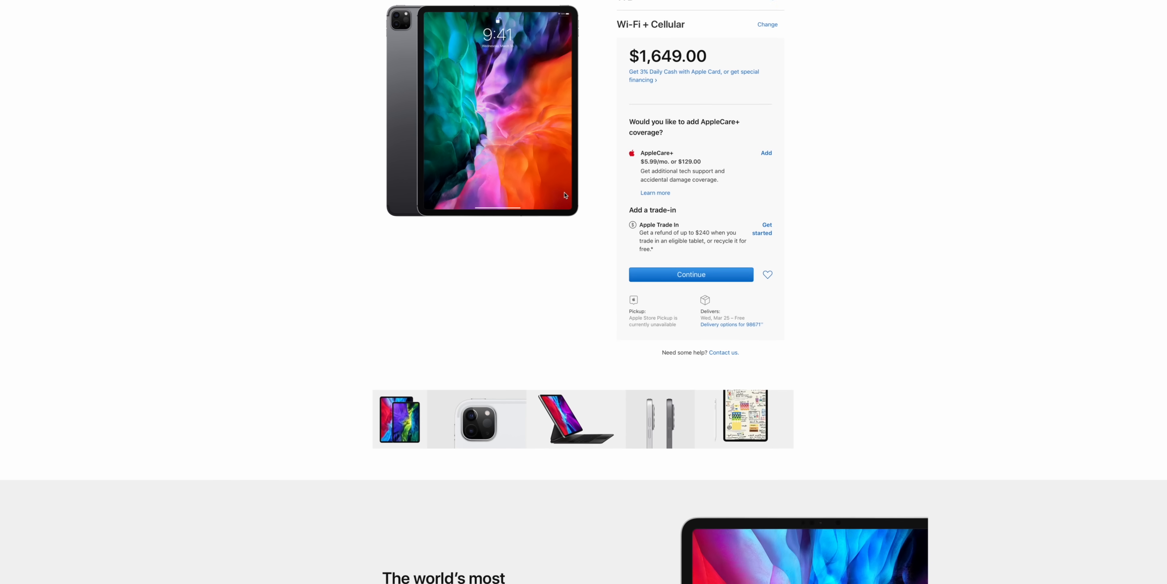
{"action": "scroll", "scroll_direction": "down", "scroll_amount": 3}
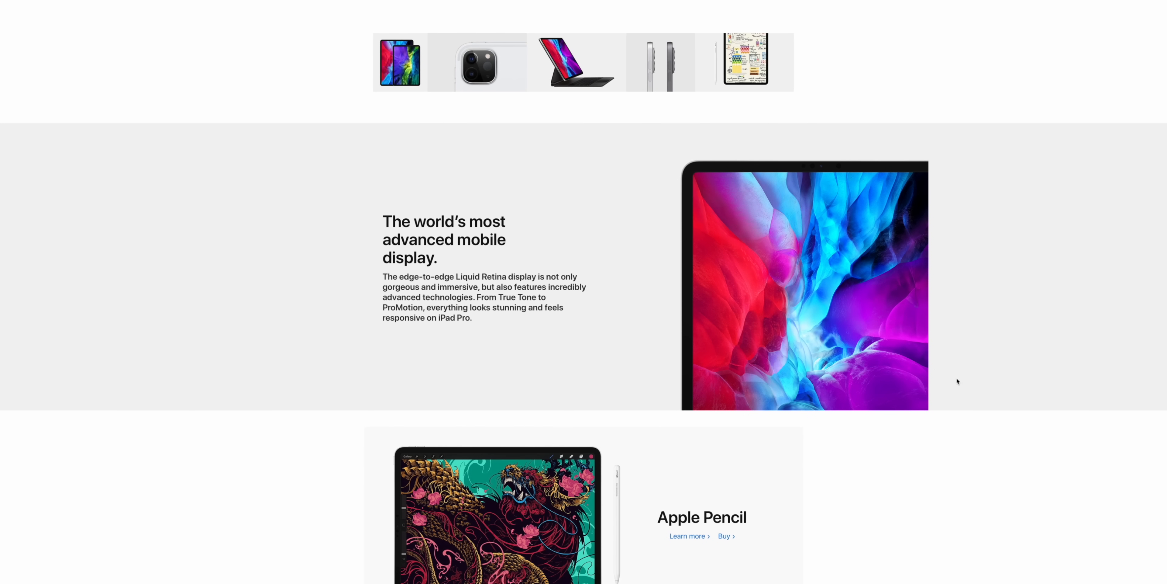
{"action": "scroll", "scroll_direction": "down", "scroll_amount": 3}
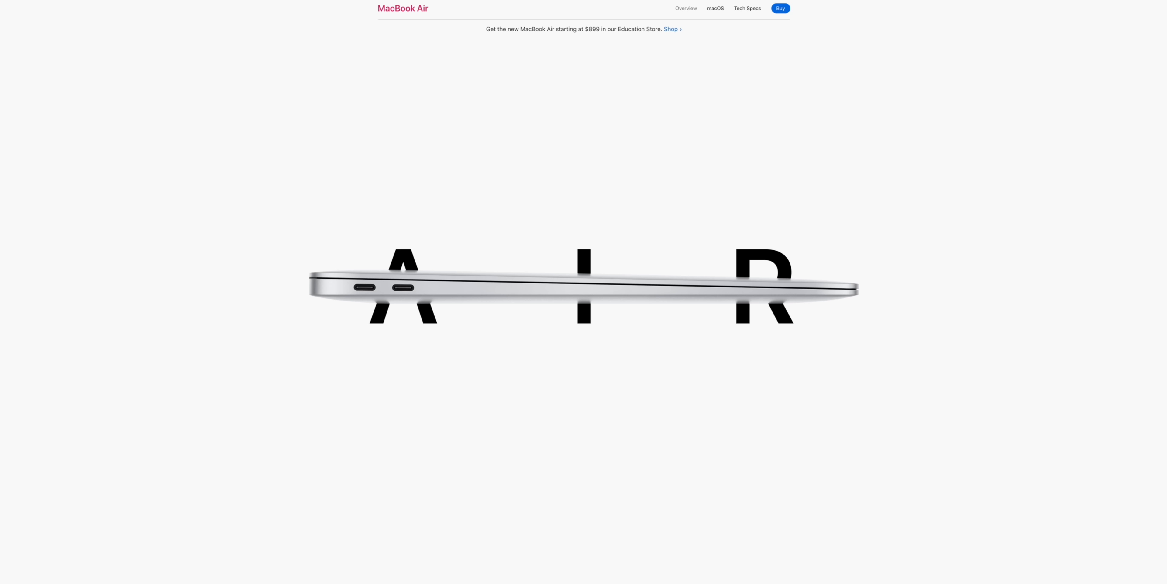
{"action": "scroll", "scroll_direction": "down", "scroll_amount": 3}
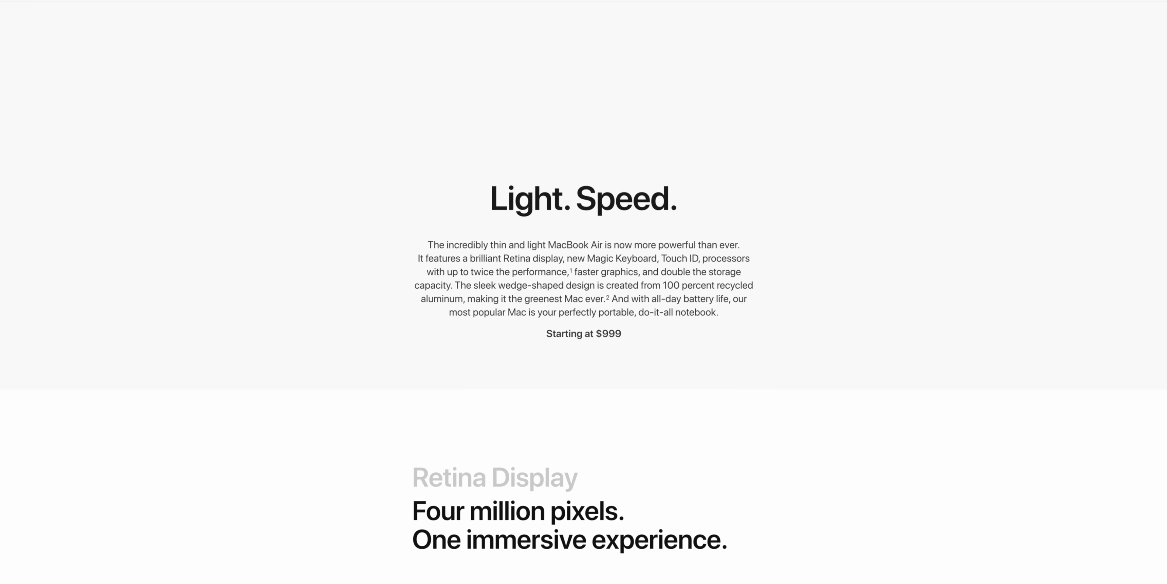
{"action": "scroll", "scroll_direction": "down", "scroll_amount": 3}
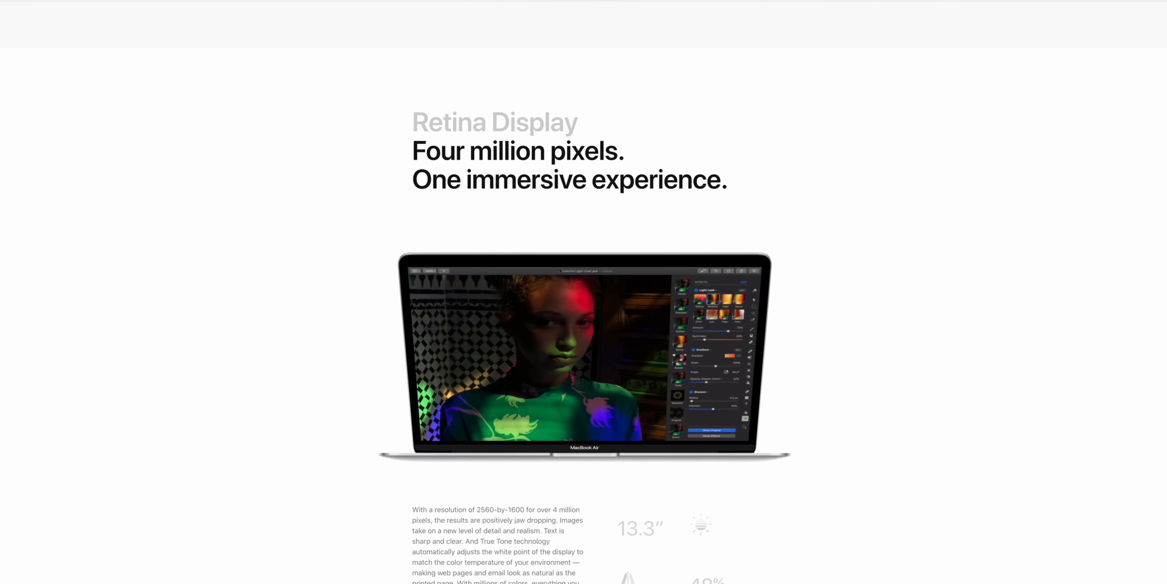
{"action": "scroll", "scroll_direction": "down", "scroll_amount": 3}
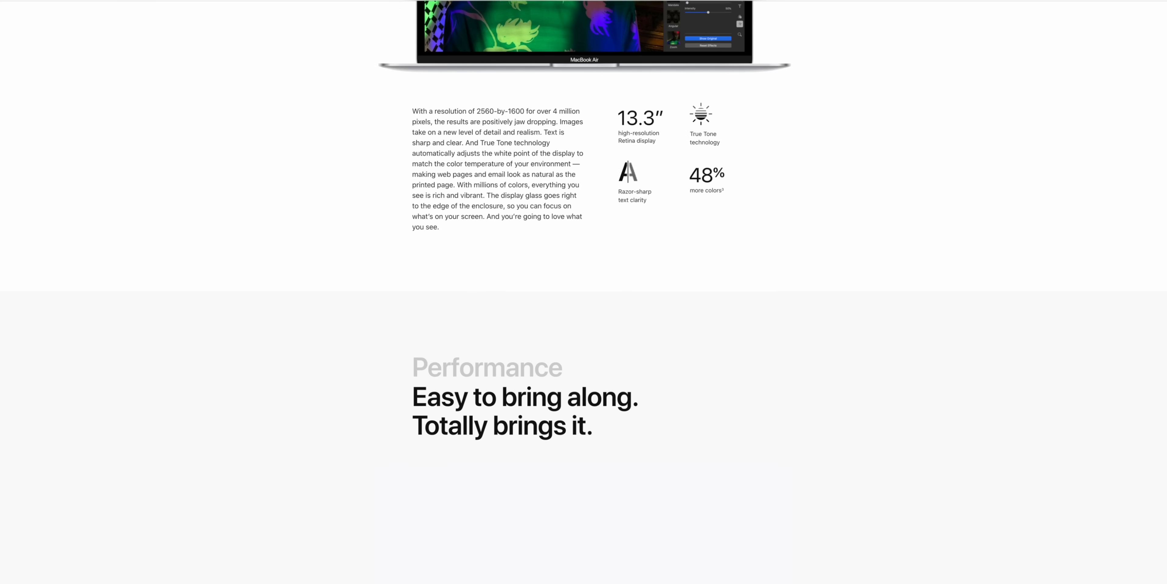
{"action": "scroll", "scroll_direction": "down", "scroll_amount": 3}
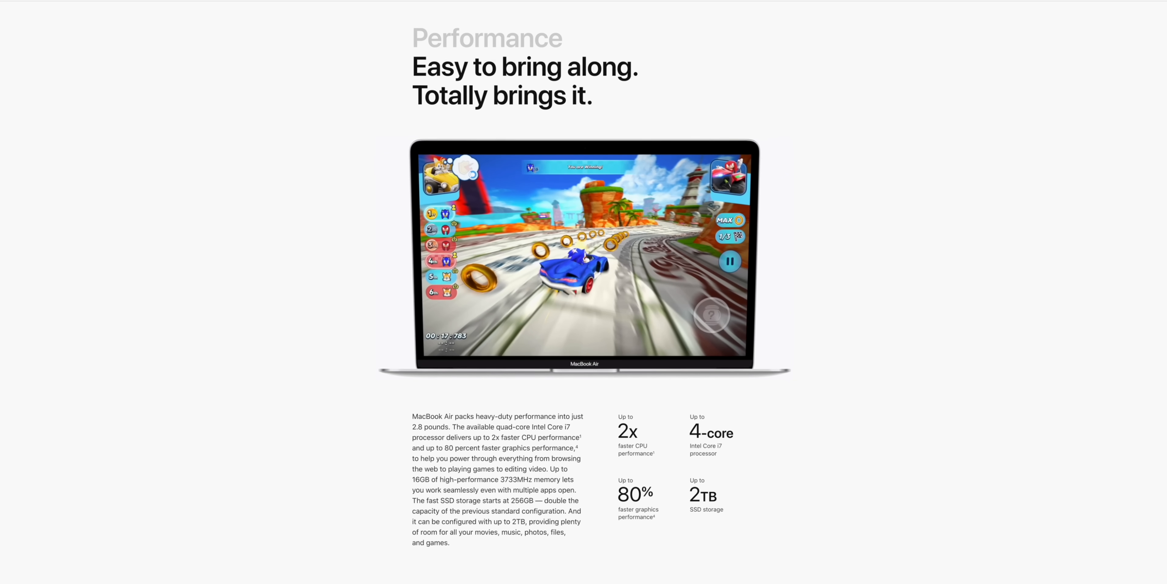
{"action": "scroll", "scroll_direction": "up", "scroll_amount": 3}
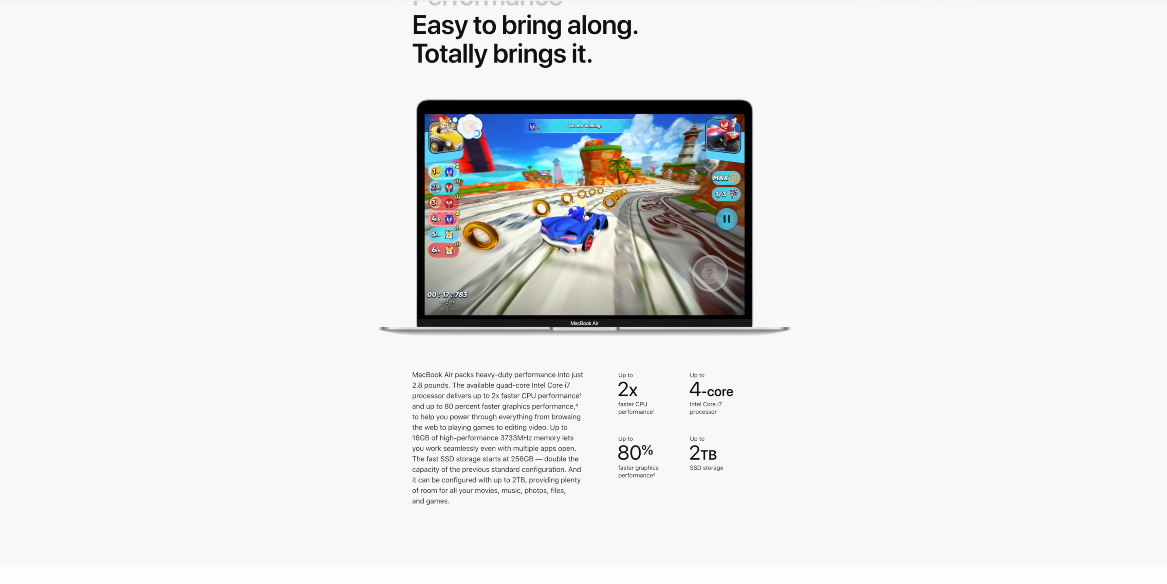
{"action": "scroll", "scroll_direction": "down", "scroll_amount": 3}
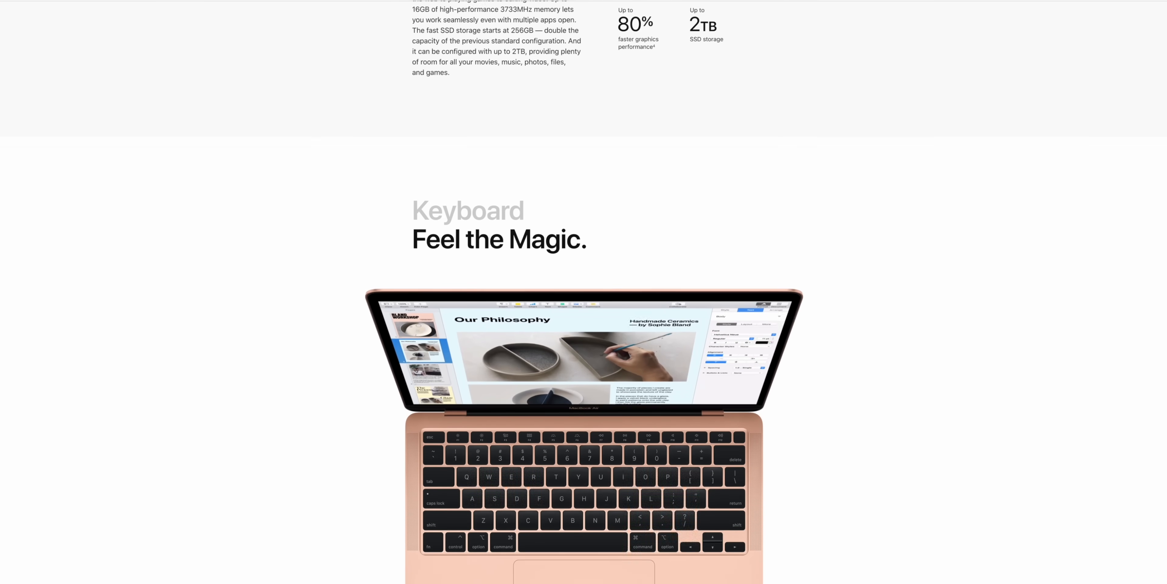
{"action": "scroll", "scroll_direction": "down", "scroll_amount": 3}
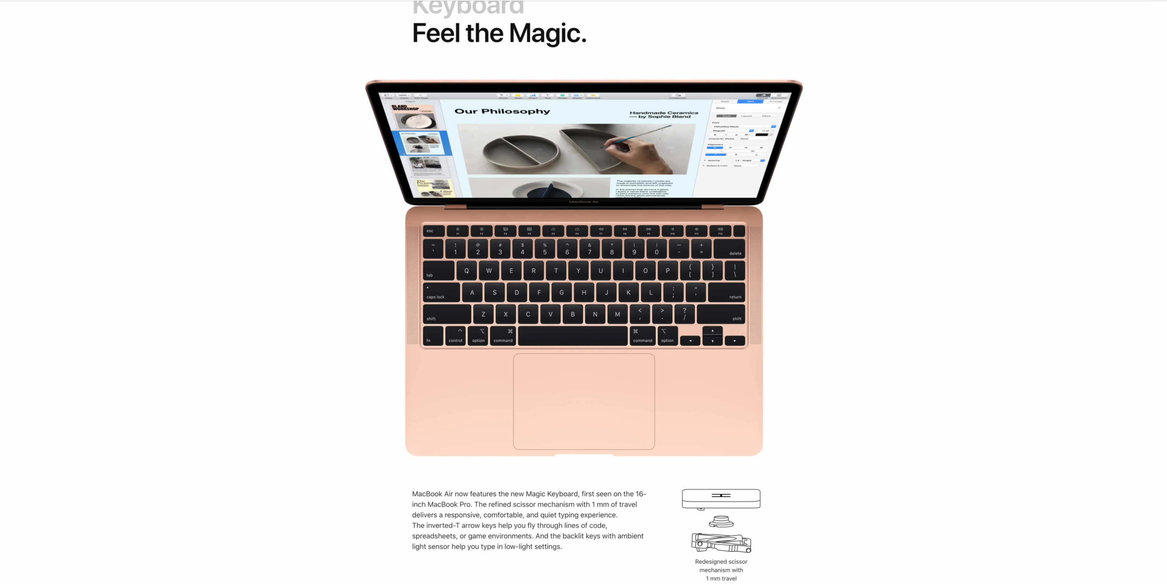
{"action": "scroll", "scroll_direction": "down", "scroll_amount": 3}
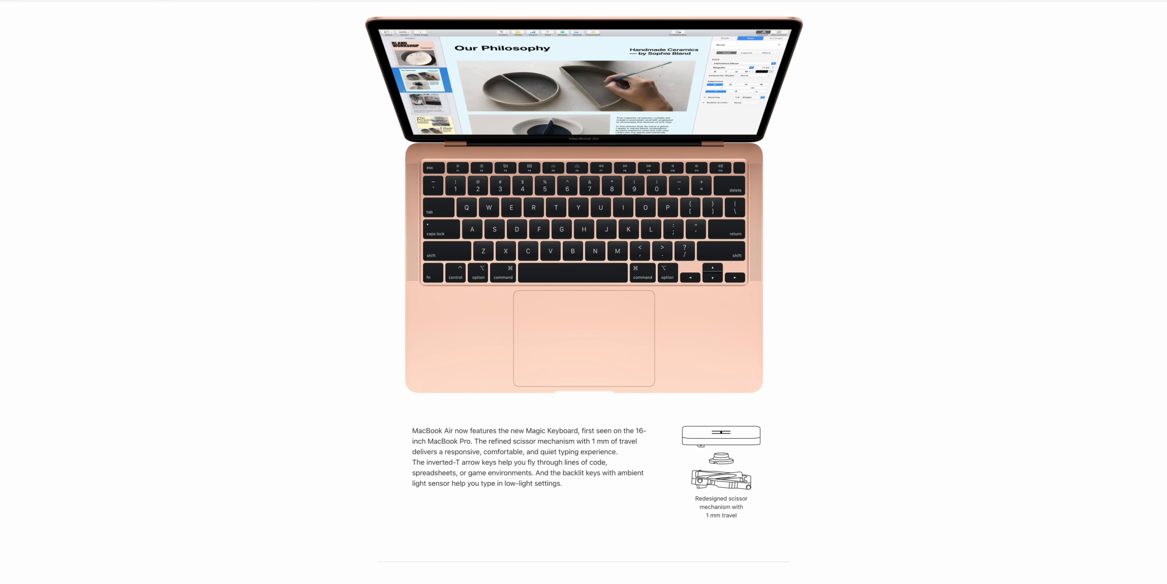
{"action": "scroll", "scroll_direction": "down", "scroll_amount": 3}
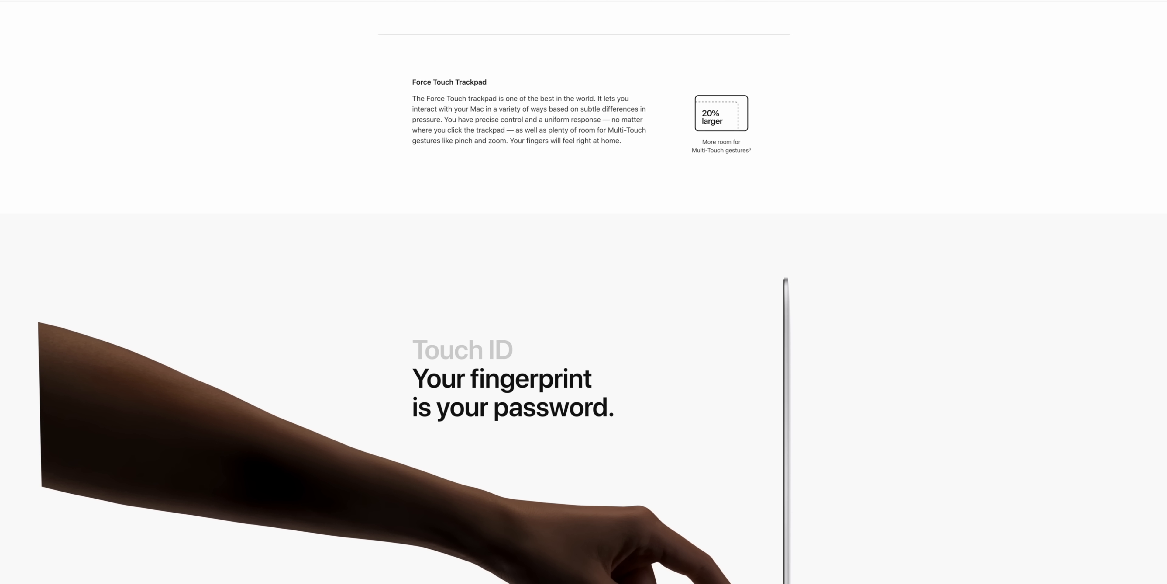
{"action": "scroll", "scroll_direction": "down", "scroll_amount": 3}
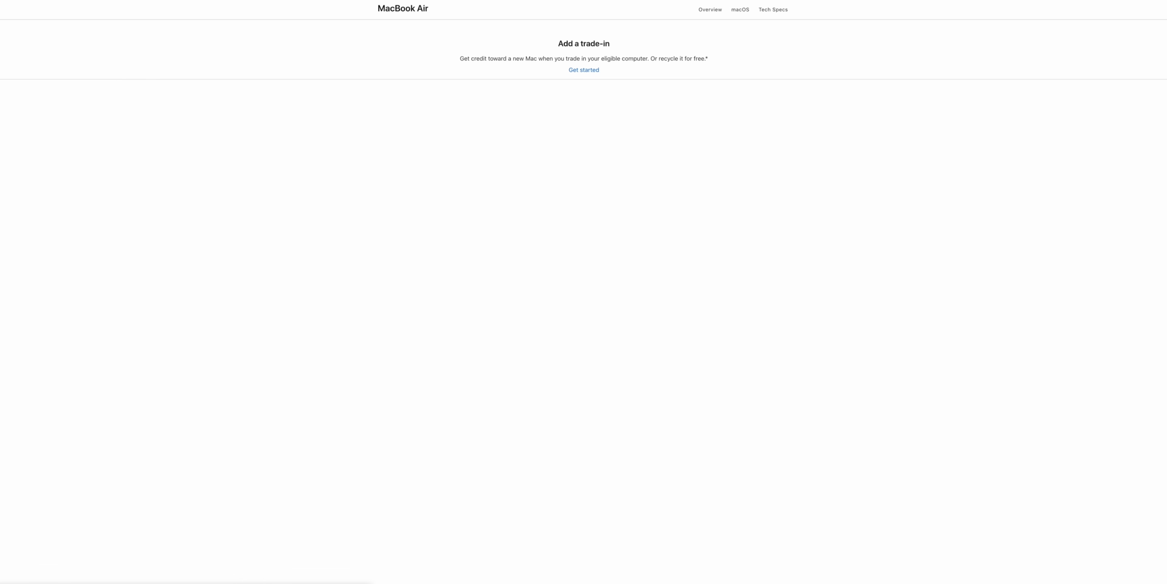
Select the $1,299 quad-core Core i5 MacBook Air to customize.
{"action": "left_click", "coordinate": [583, 70]}
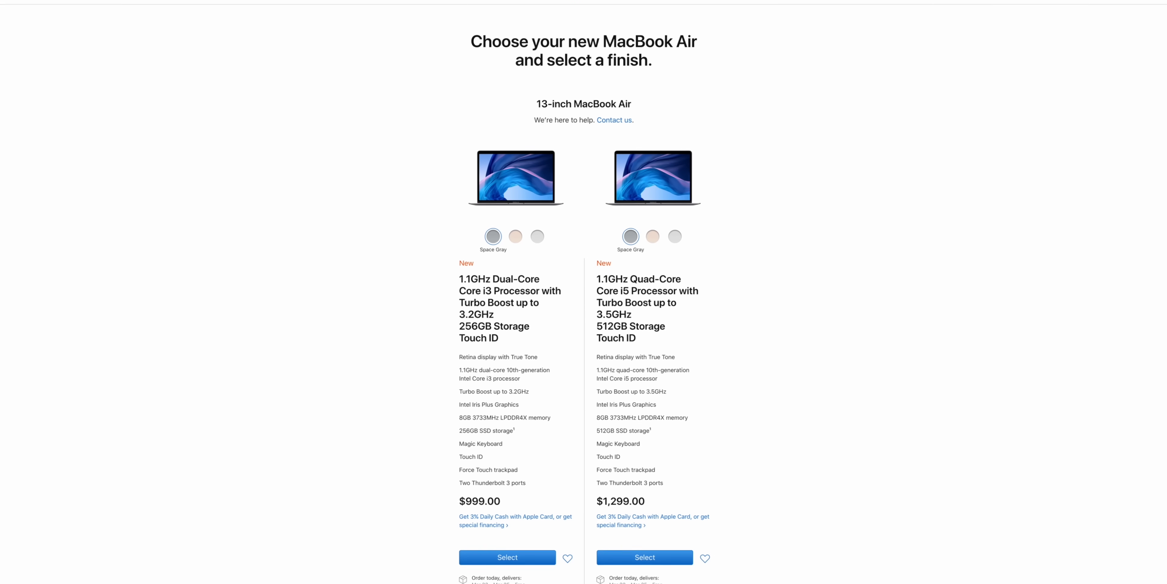
{"action": "scroll", "scroll_direction": "down", "scroll_amount": 3}
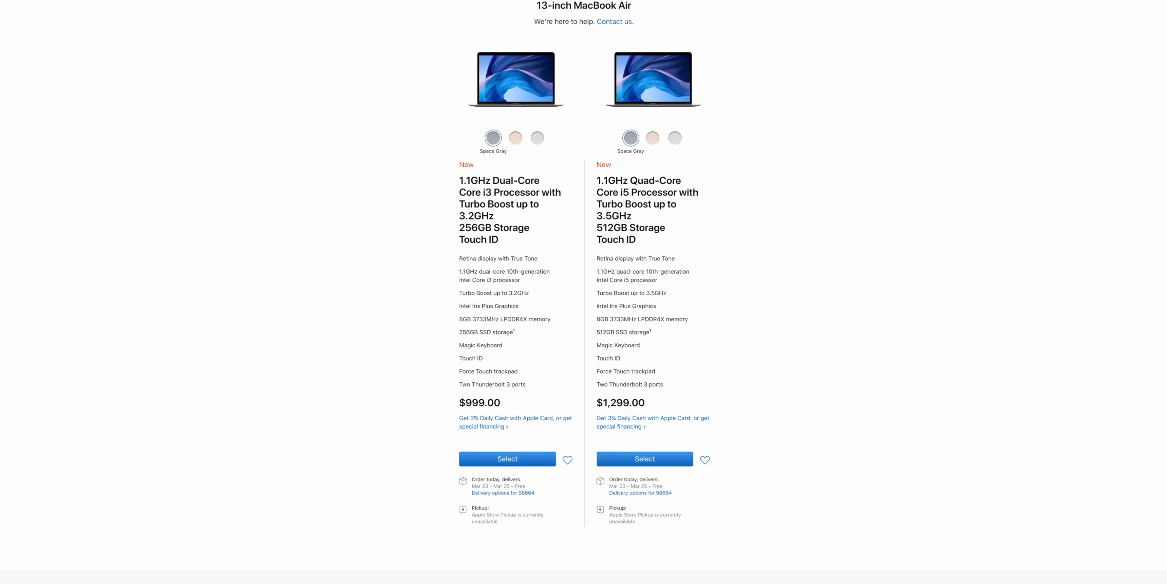
{"action": "mouse_move", "coordinate": [644, 457]}
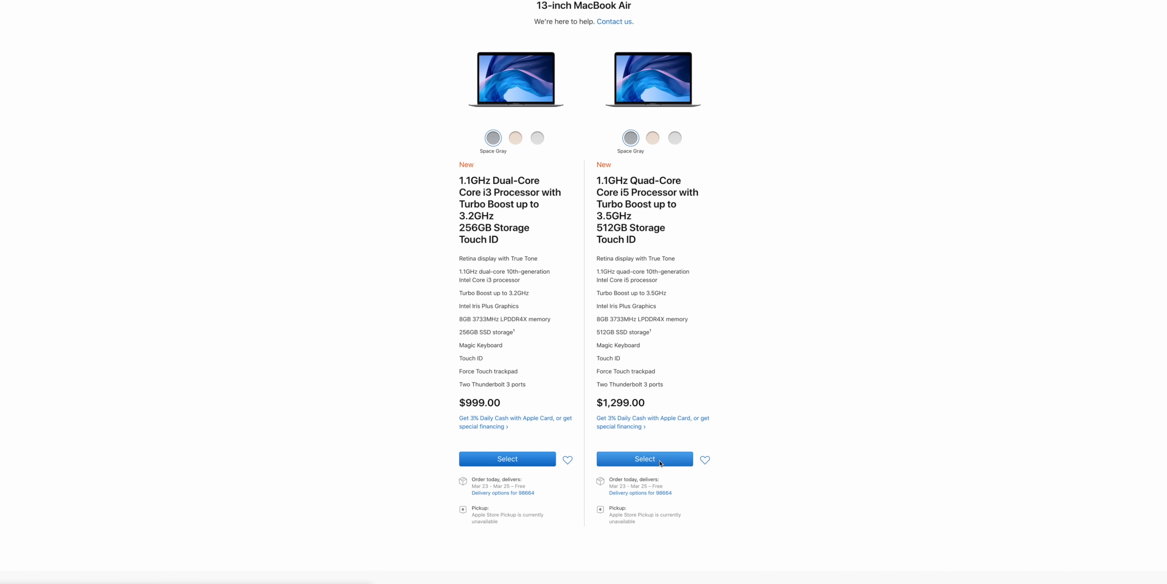
{"action": "left_click", "coordinate": [645, 459]}
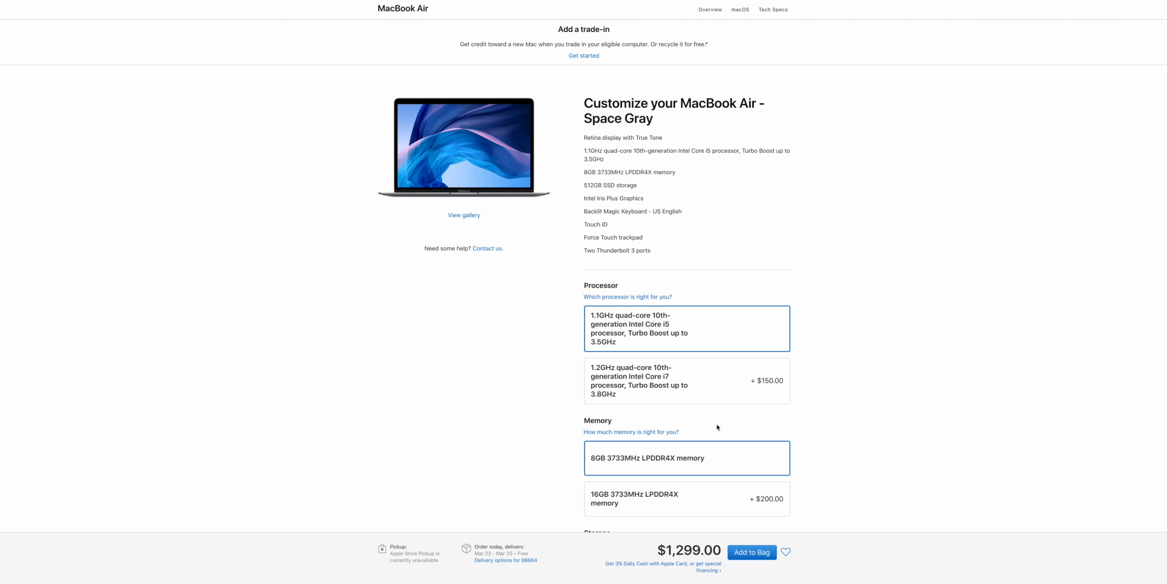
Upgrade it to the 1.2GHz Core i7 processor and 16GB memory, reaching $1,649.00.
{"action": "left_click", "coordinate": [685, 380]}
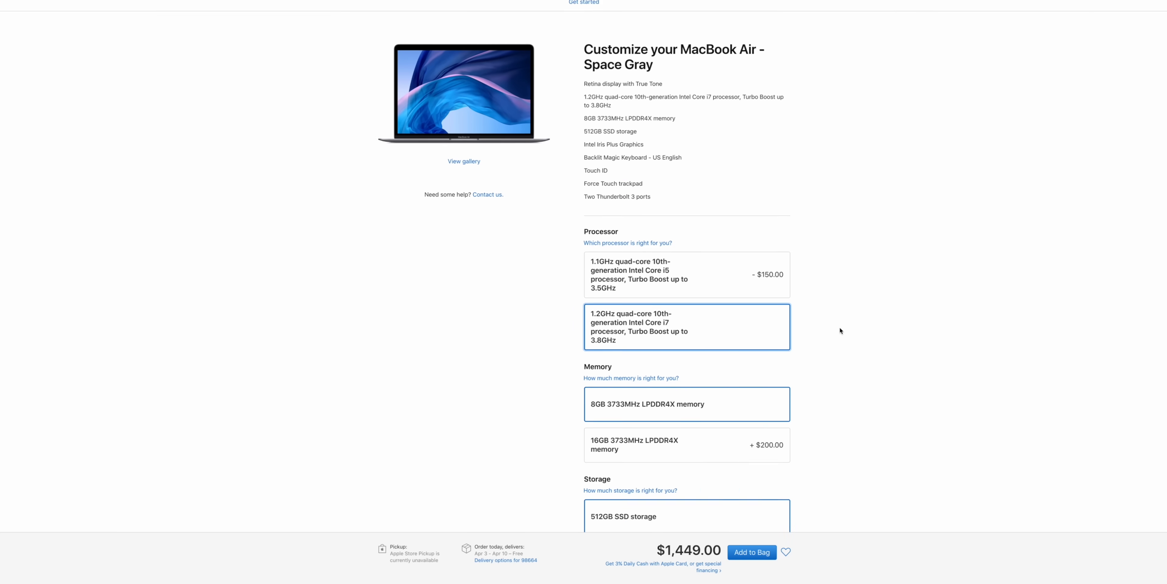
{"action": "left_click", "coordinate": [685, 444]}
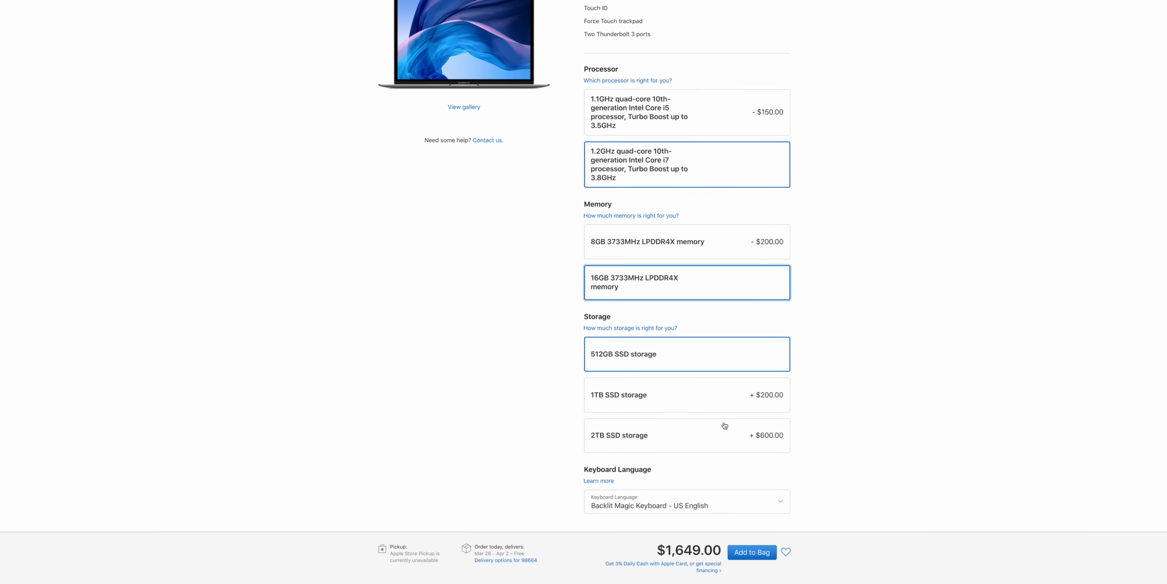
{"action": "left_click", "coordinate": [685, 435]}
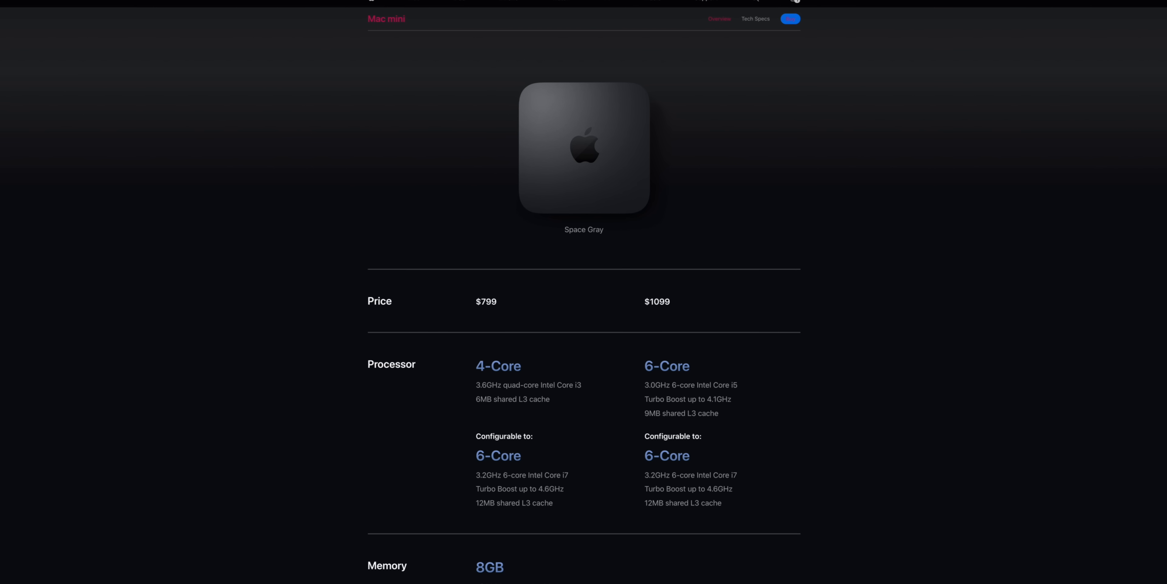
Scroll the Mac mini comparison through memory, storage, graphics and audio, then back to the top.
{"action": "scroll", "scroll_direction": "down", "scroll_amount": 3}
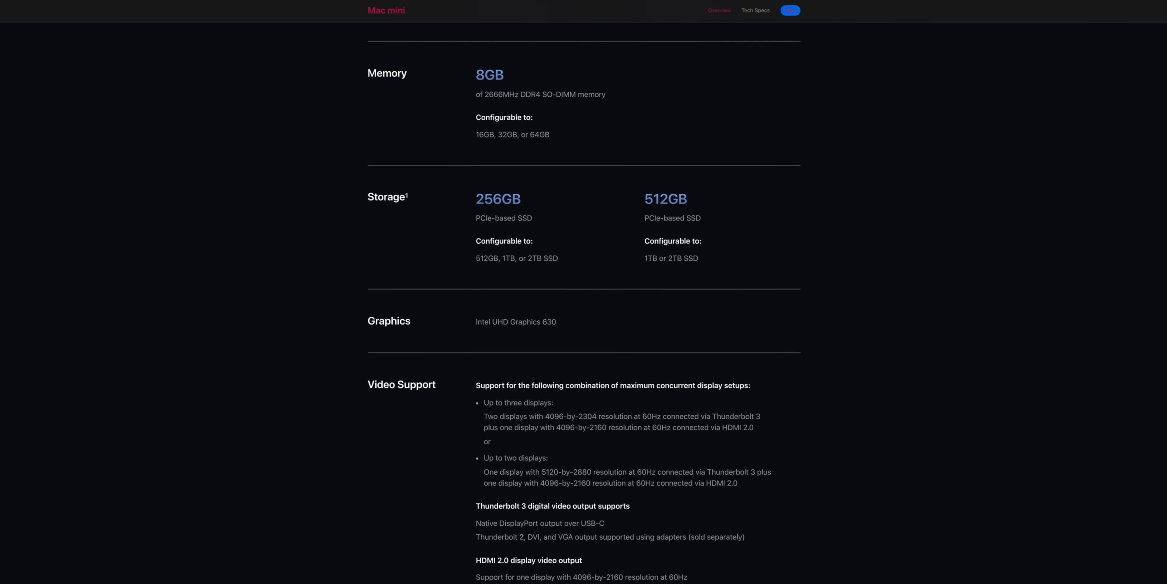
{"action": "scroll", "scroll_direction": "down", "scroll_amount": 3}
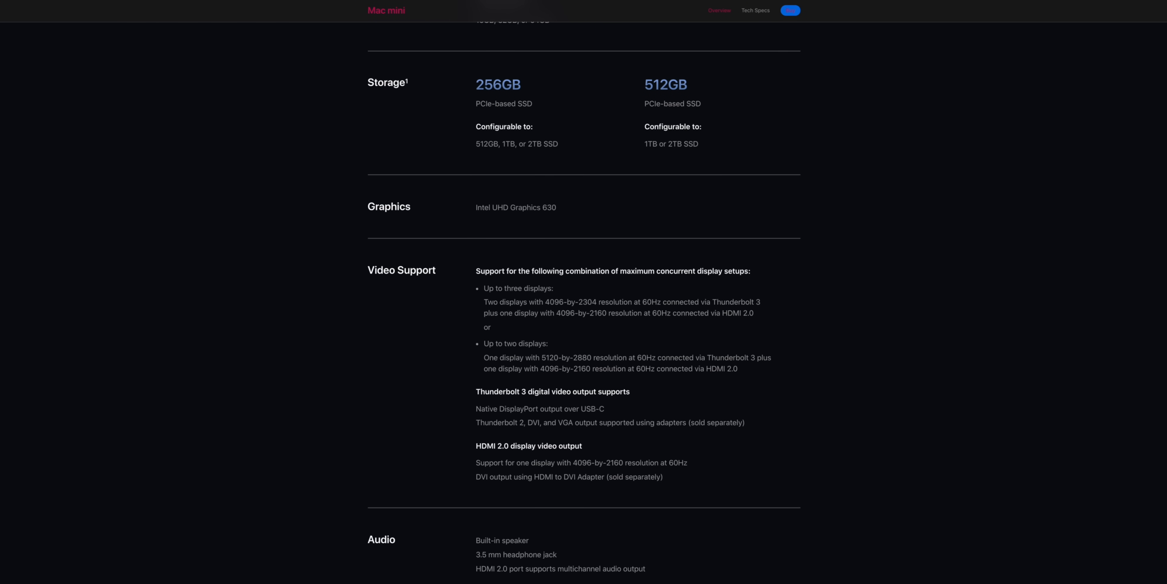
{"action": "scroll", "scroll_direction": "up", "scroll_amount": 3}
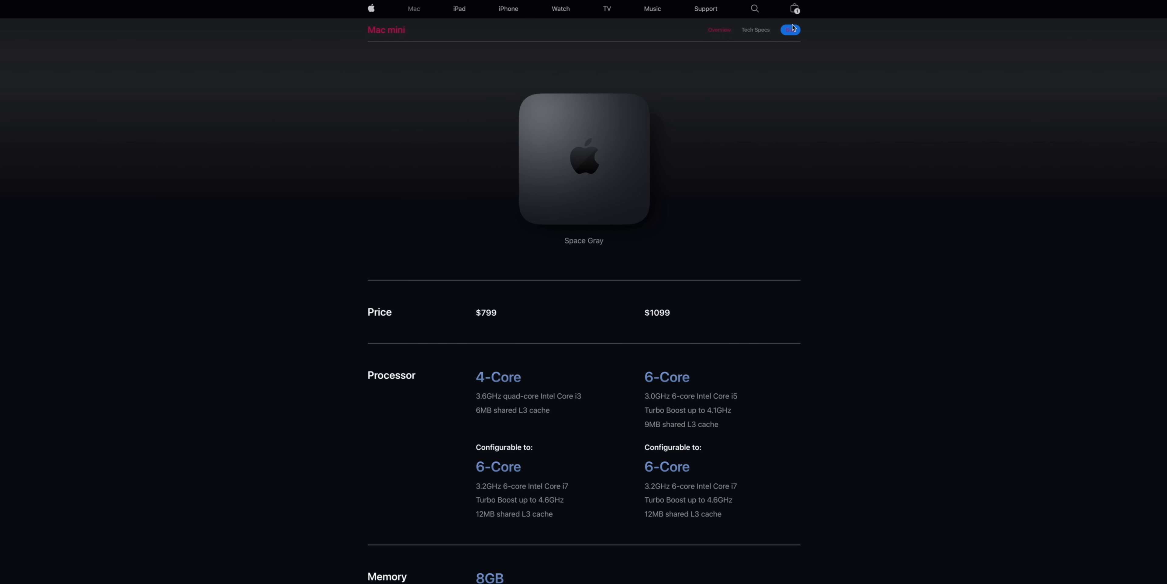
Select the $1,099 6-core Mac mini to customize.
{"action": "left_click", "coordinate": [791, 29]}
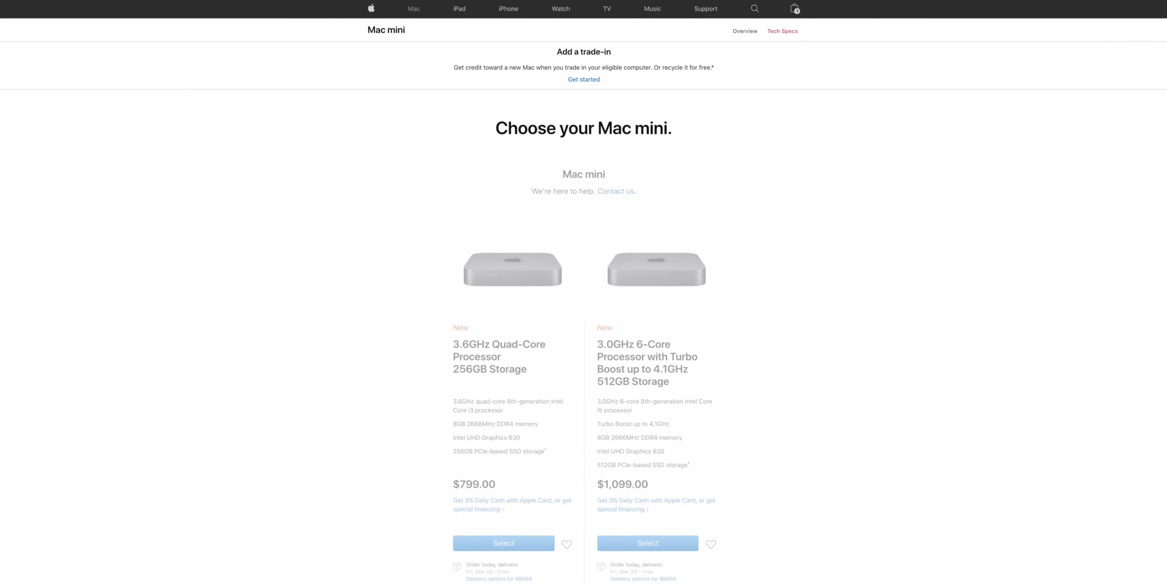
{"action": "scroll", "scroll_direction": "down", "scroll_amount": 3}
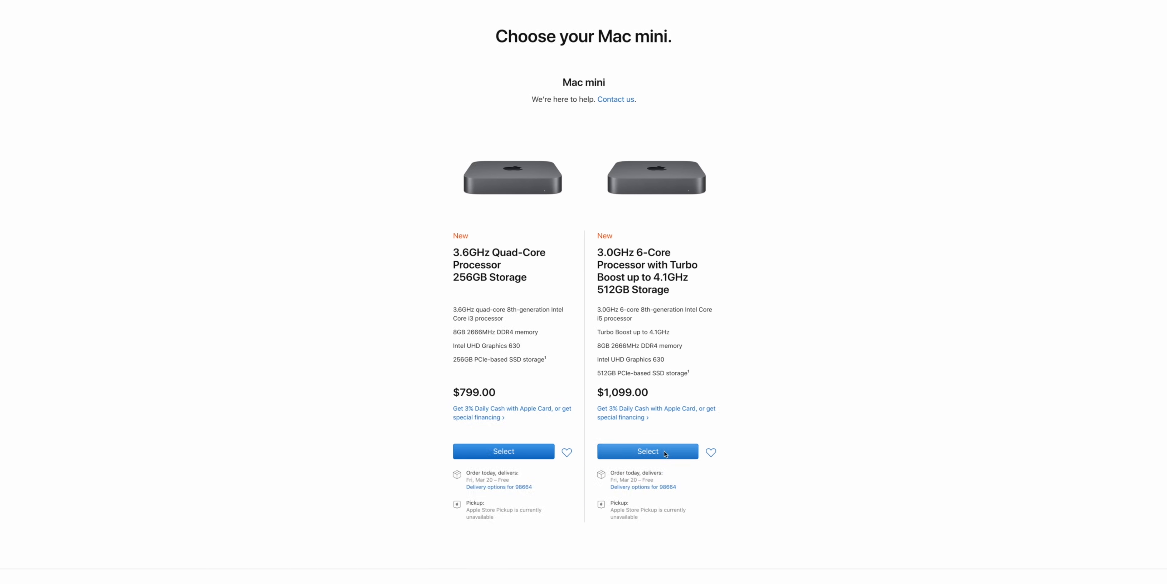
{"action": "left_click", "coordinate": [647, 451]}
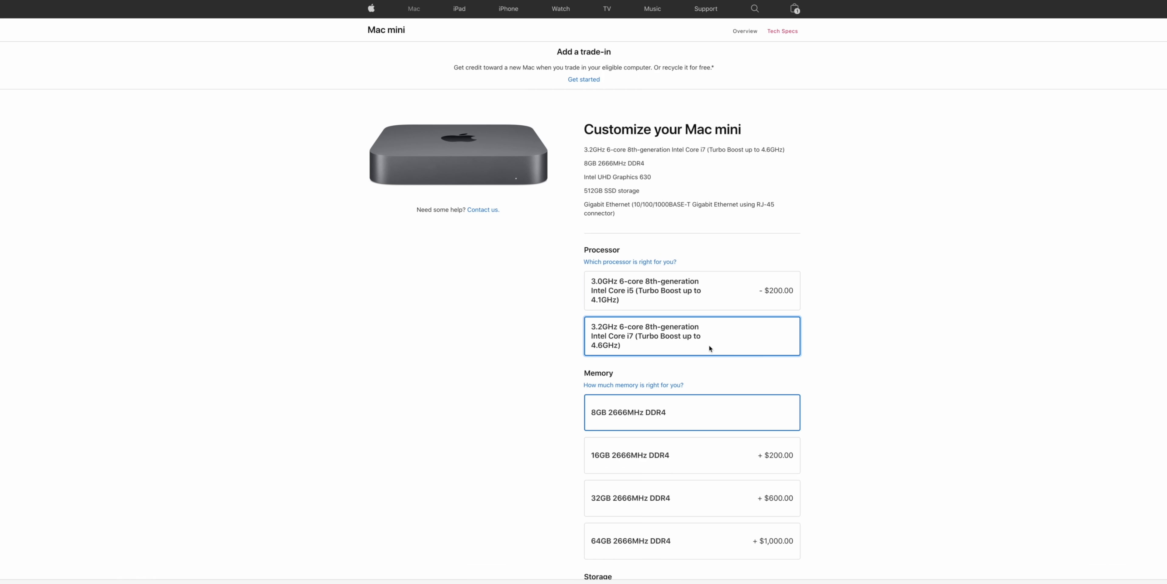
Upgrade it to Core i7, 64GB memory, 2TB SSD storage and 10 Gigabit Ethernet.
{"action": "scroll", "scroll_direction": "down", "scroll_amount": 3}
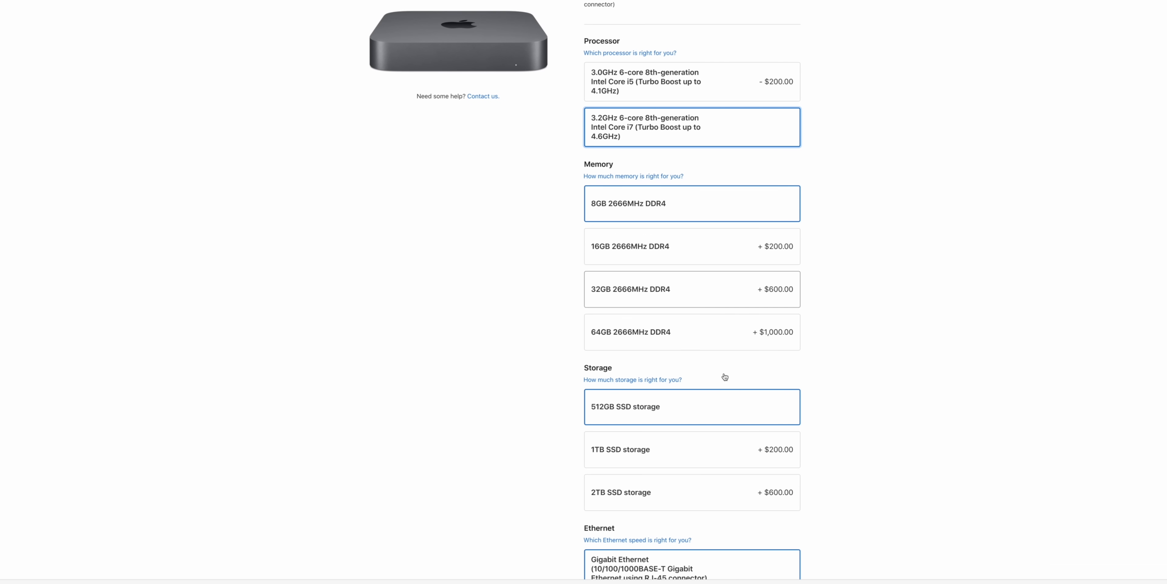
{"action": "left_click", "coordinate": [690, 491]}
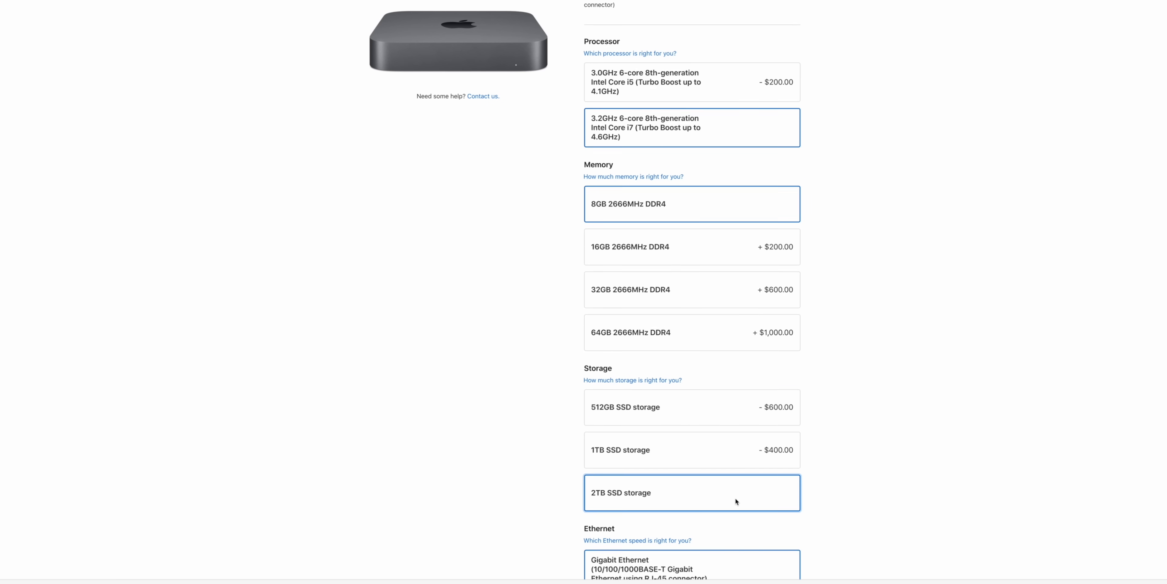
{"action": "scroll", "scroll_direction": "up", "scroll_amount": 3}
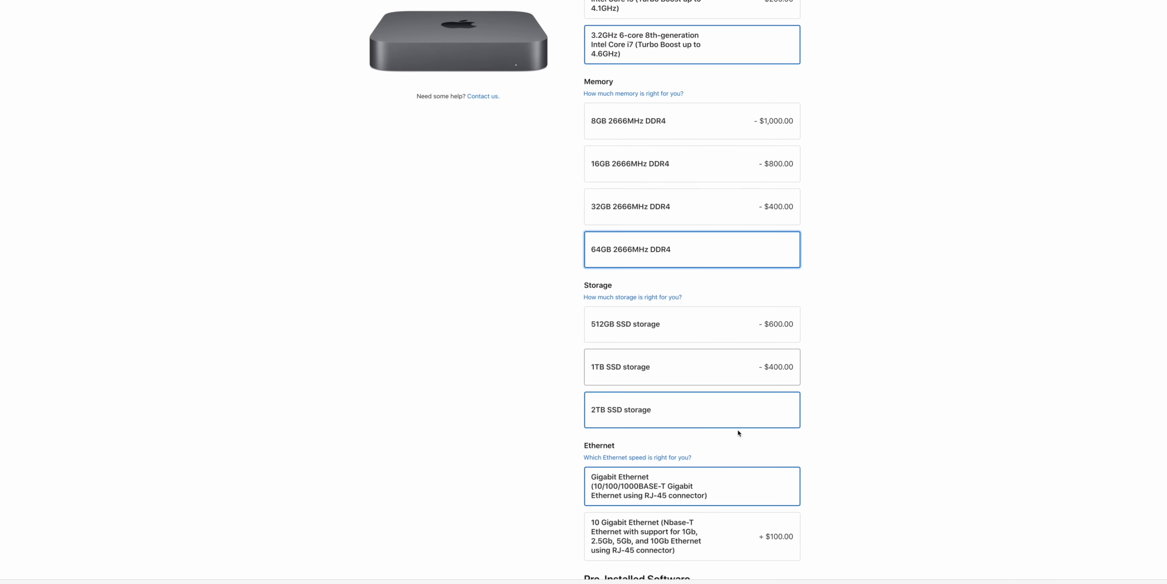
{"action": "left_click", "coordinate": [691, 535]}
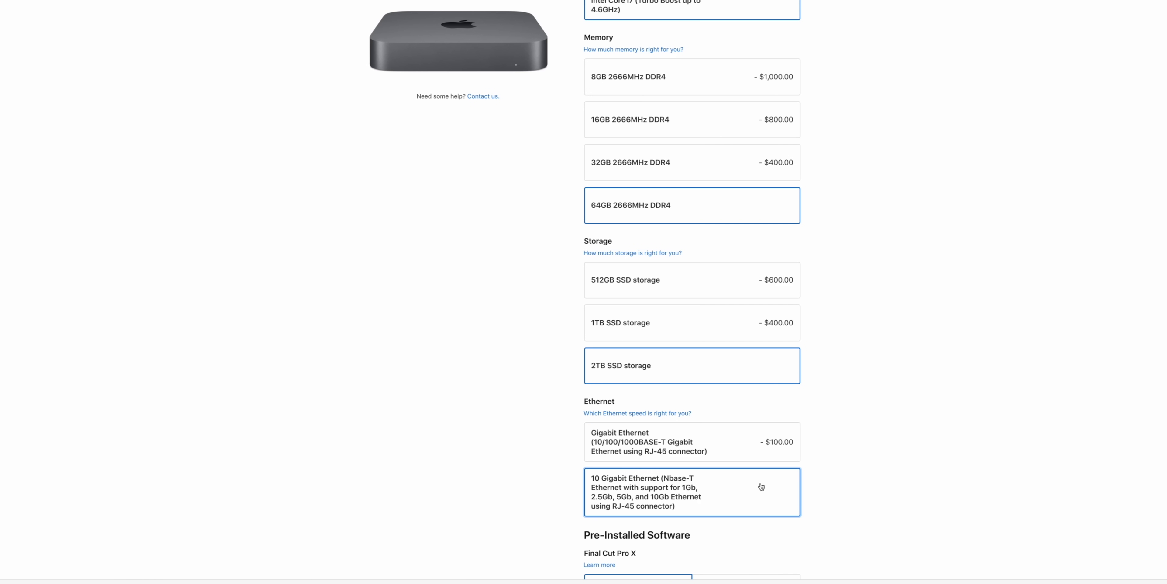
{"action": "scroll", "scroll_direction": "down", "scroll_amount": 3}
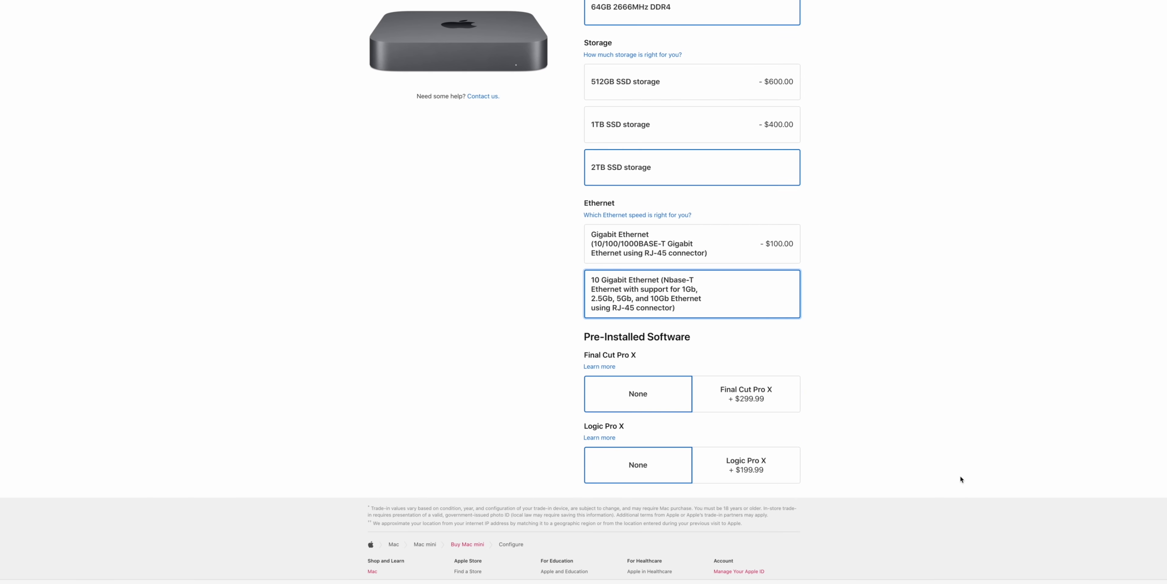
{"action": "scroll", "scroll_direction": "up", "scroll_amount": 3}
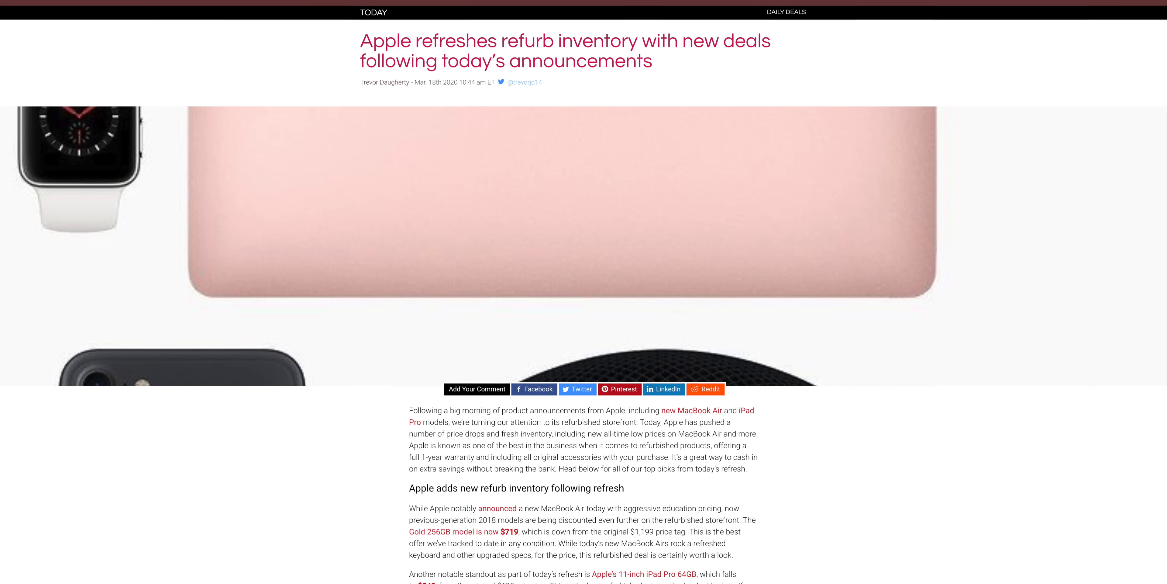
Scroll down and back up through the 9to5Toys refurb deals article.
{"action": "scroll", "scroll_direction": "down", "scroll_amount": 3}
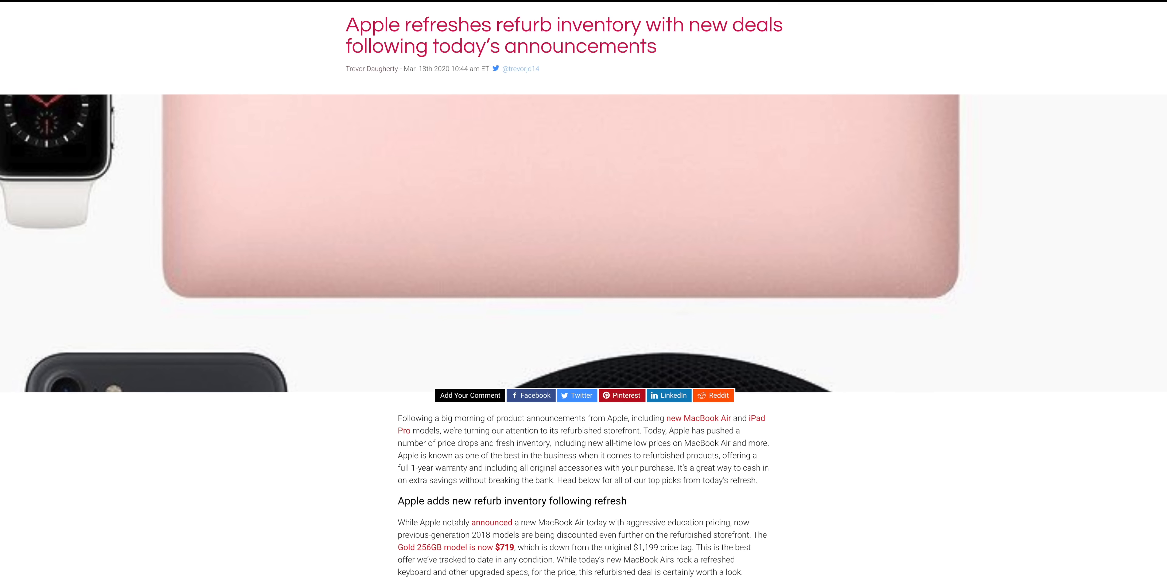
{"action": "scroll", "scroll_direction": "up", "scroll_amount": 3}
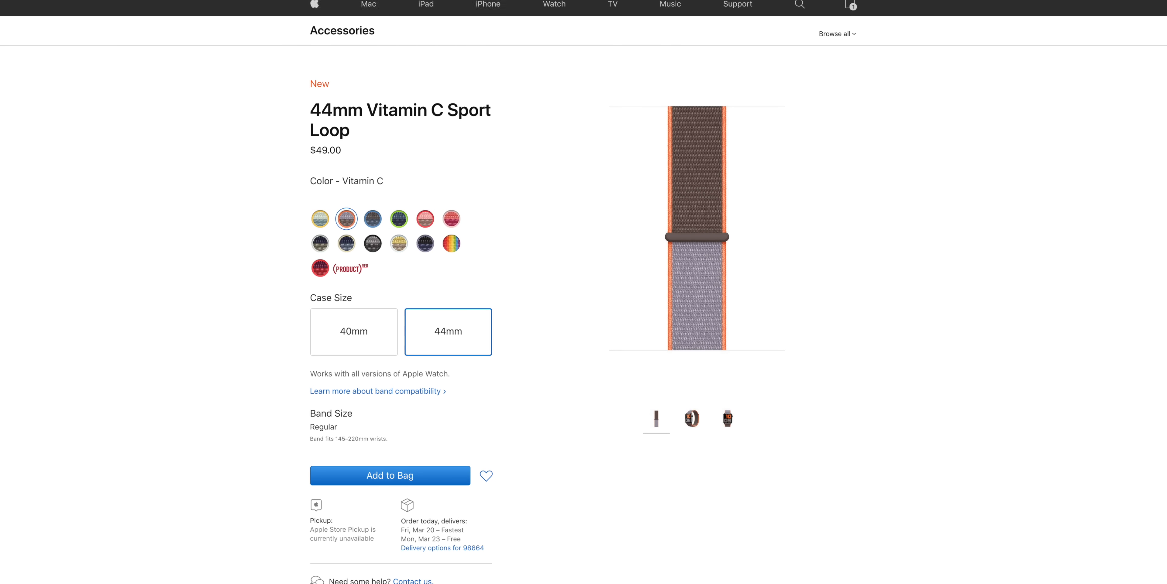
Scroll the 44mm Vitamin C Sport Loop page to the case size, band size and delivery details.
{"action": "scroll", "scroll_direction": "up", "scroll_amount": 3}
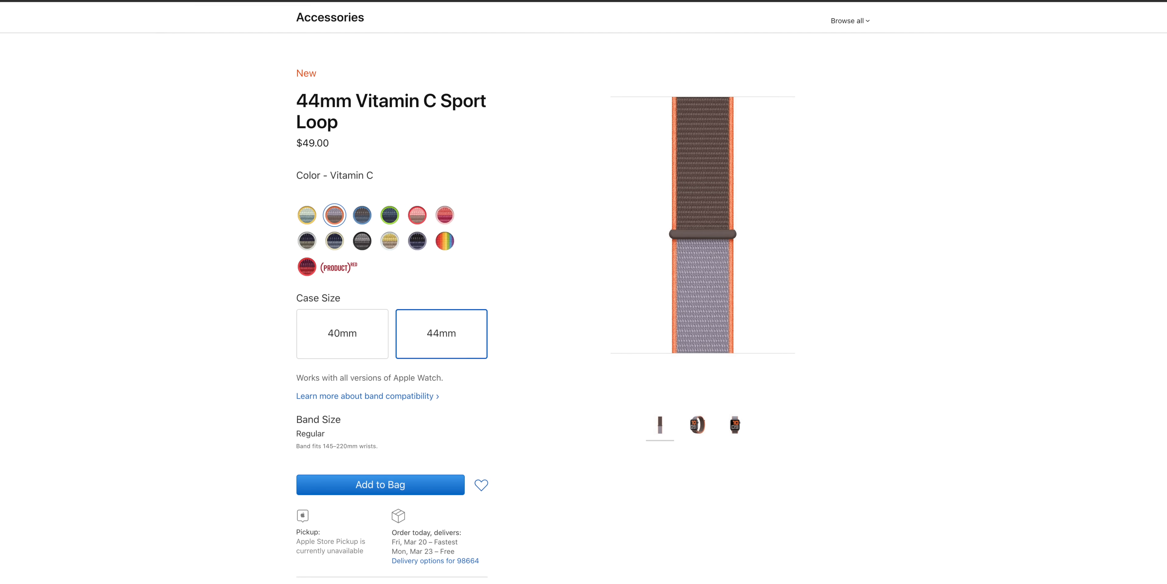
{"action": "scroll", "scroll_direction": "down", "scroll_amount": 3}
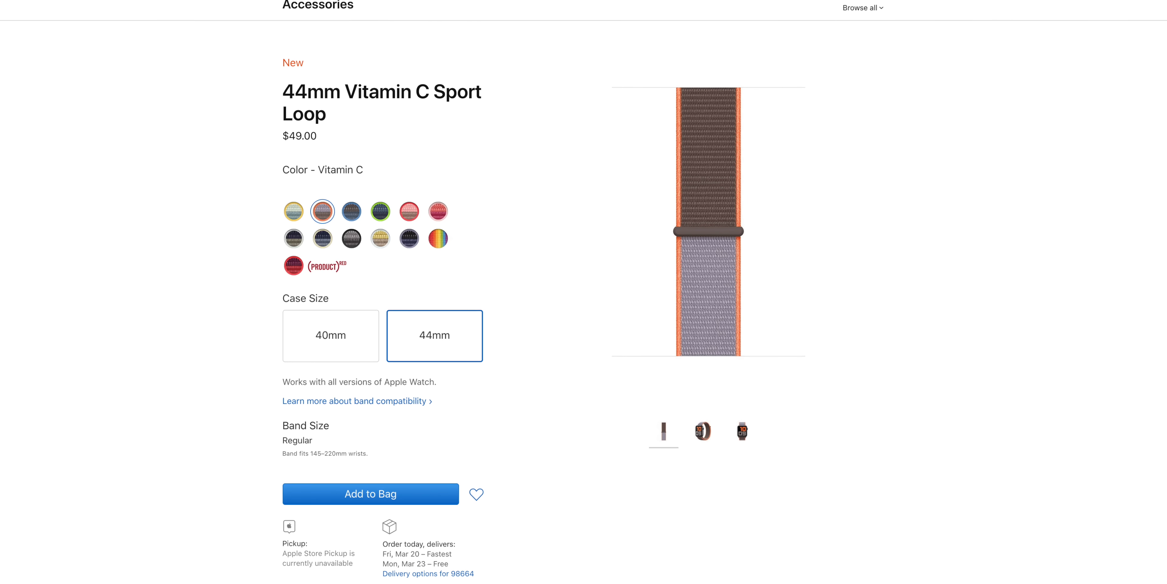